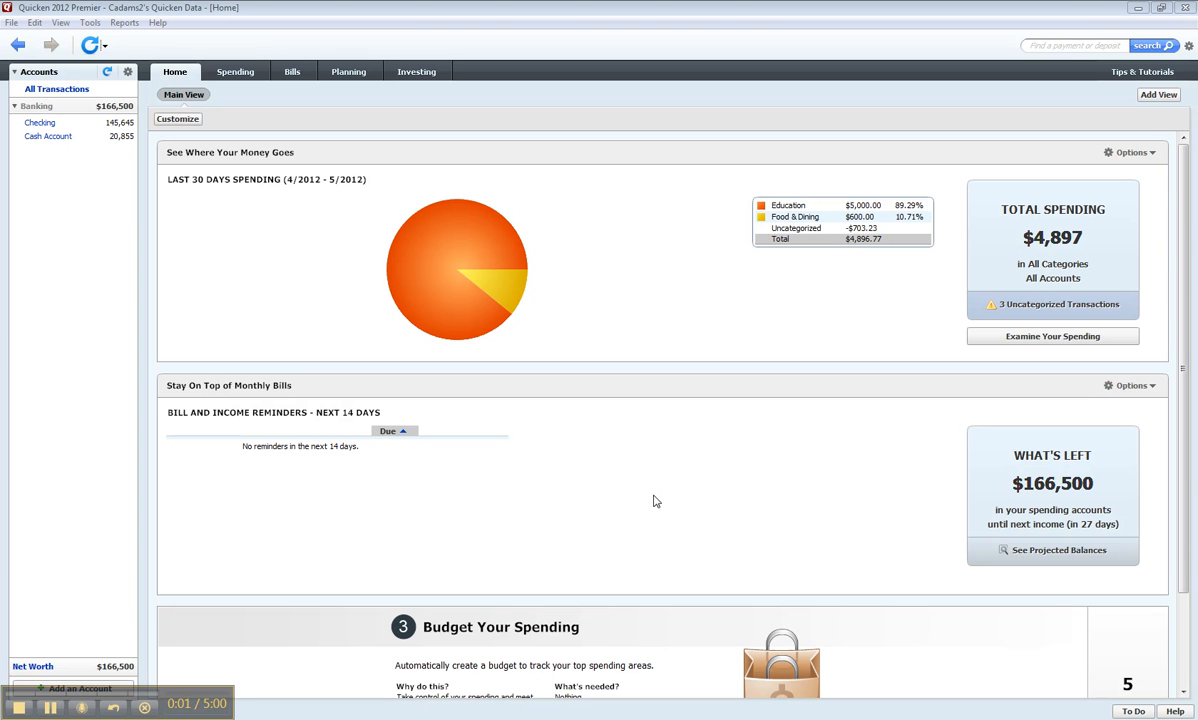
{"action": "mouse_move", "coordinate": [644, 308]}
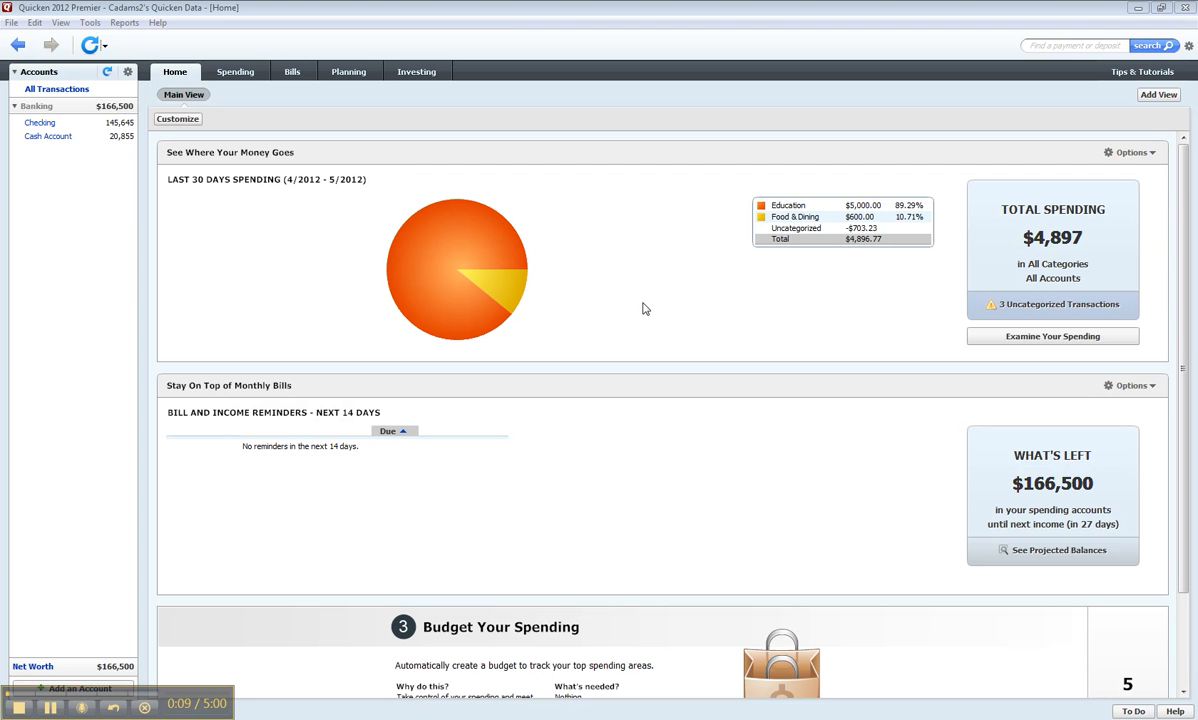
{"action": "mouse_move", "coordinate": [278, 232]}
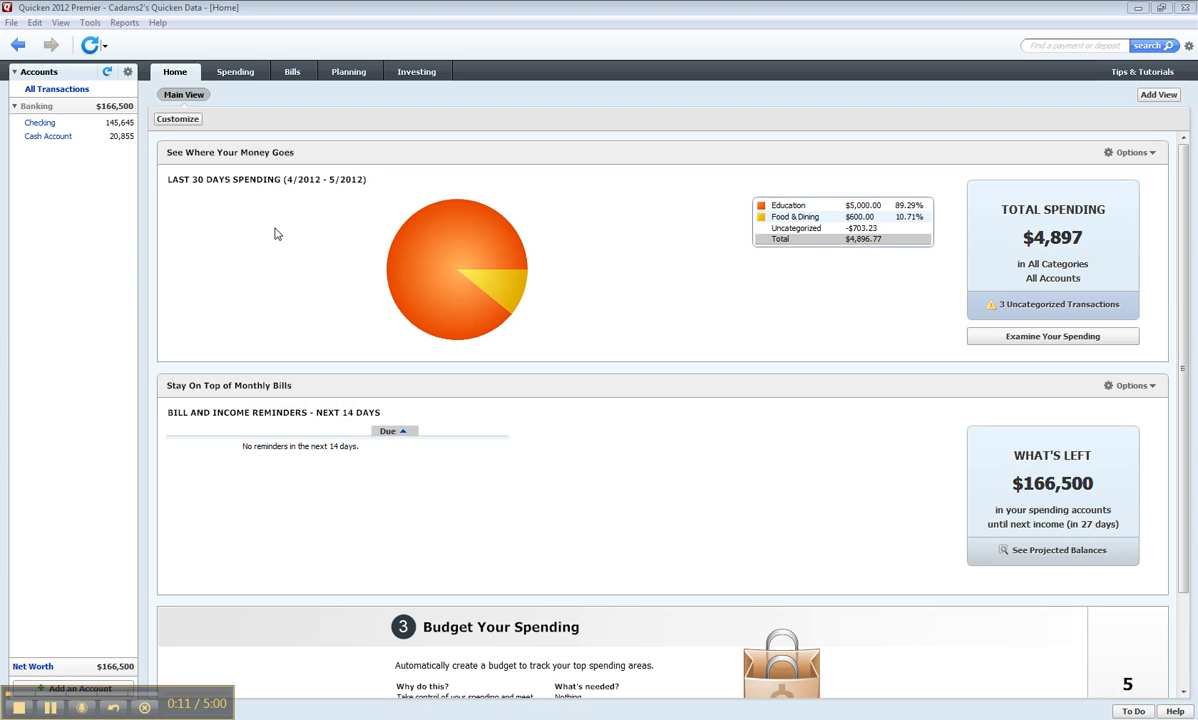
{"action": "mouse_move", "coordinate": [284, 228]}
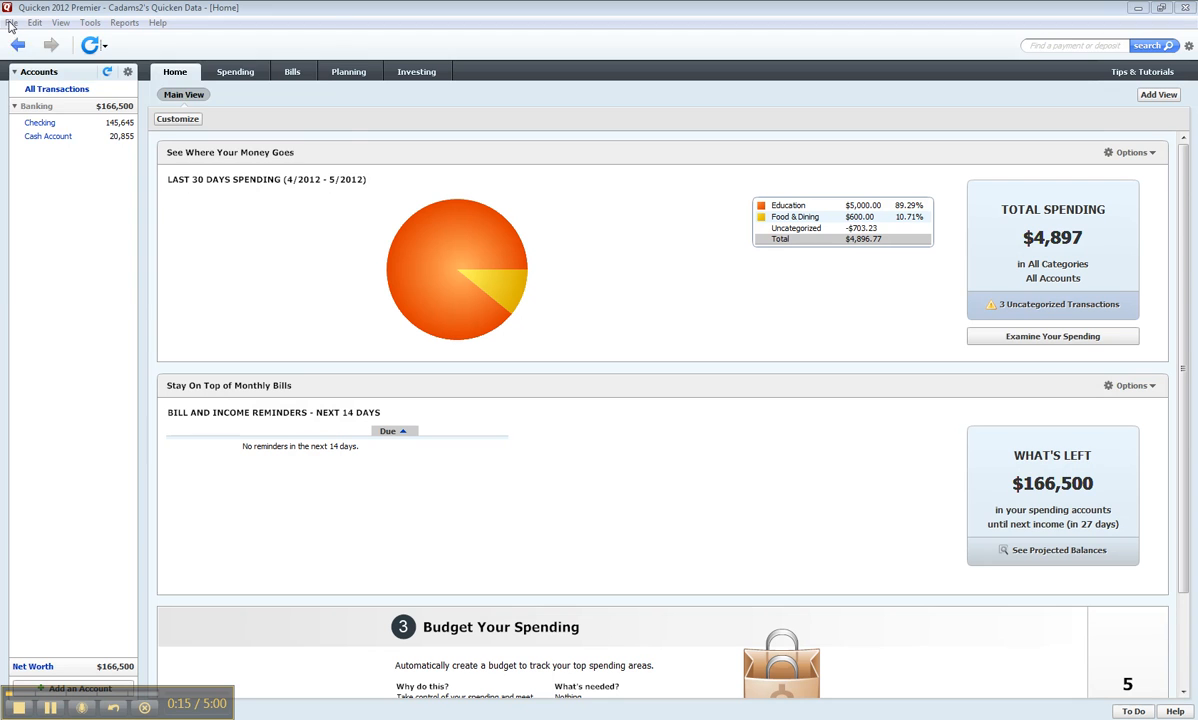
- Close Quicken 2012 Premier, choosing Exit instead of Backup at the prompt
{"action": "left_click", "coordinate": [12, 22]}
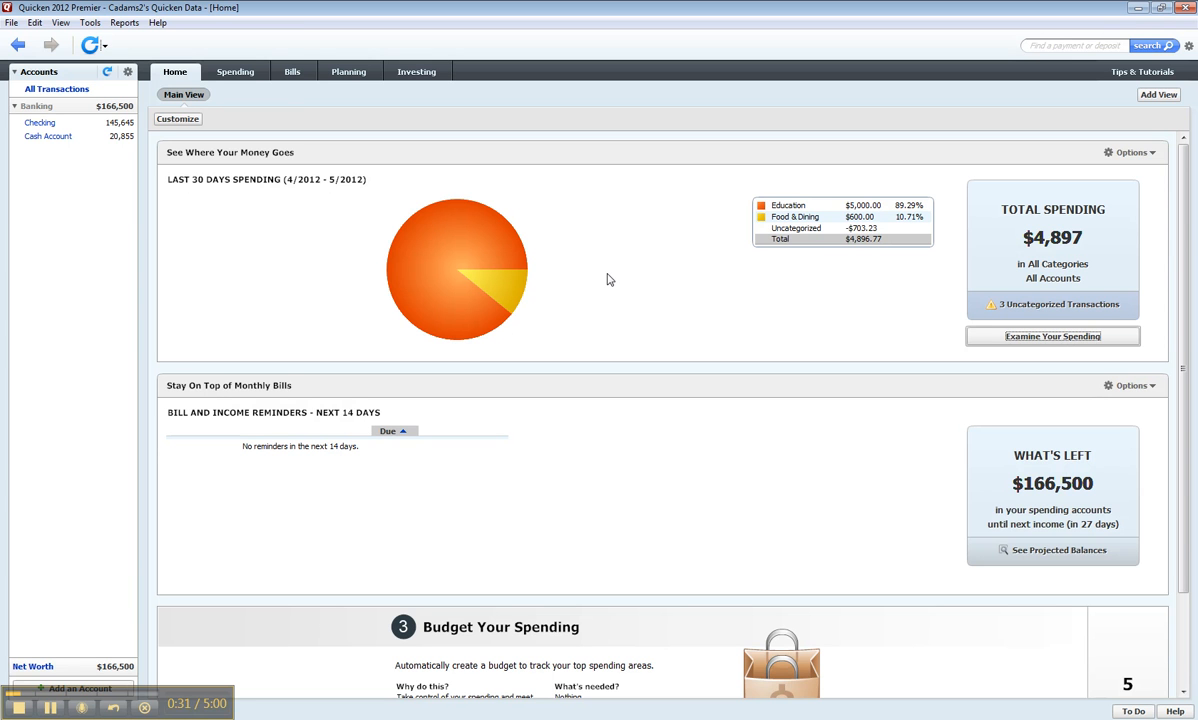
{"action": "mouse_move", "coordinate": [802, 204]}
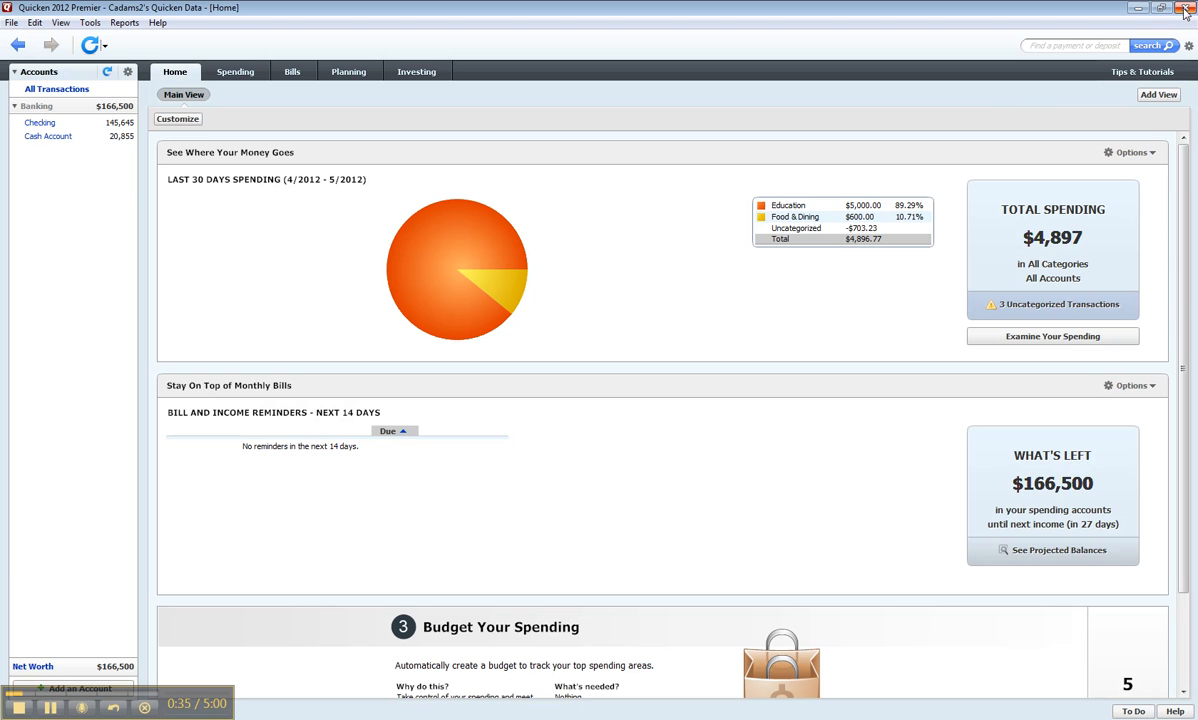
{"action": "mouse_move", "coordinate": [630, 240]}
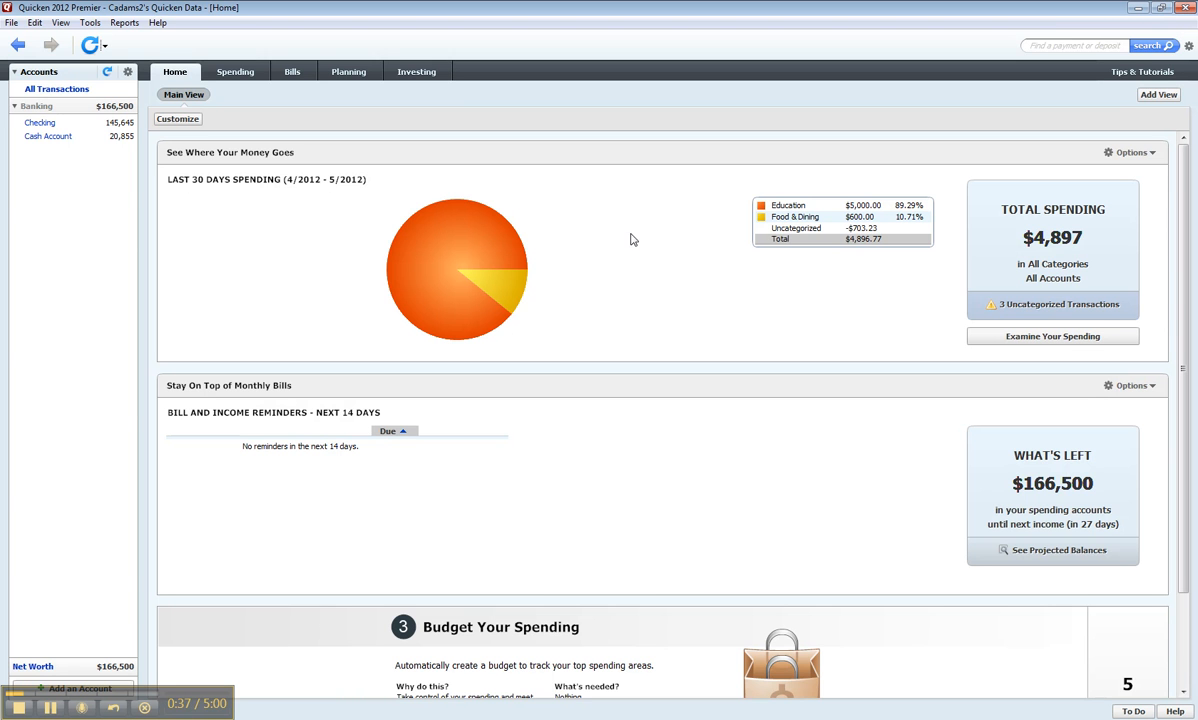
{"action": "mouse_move", "coordinate": [976, 104]}
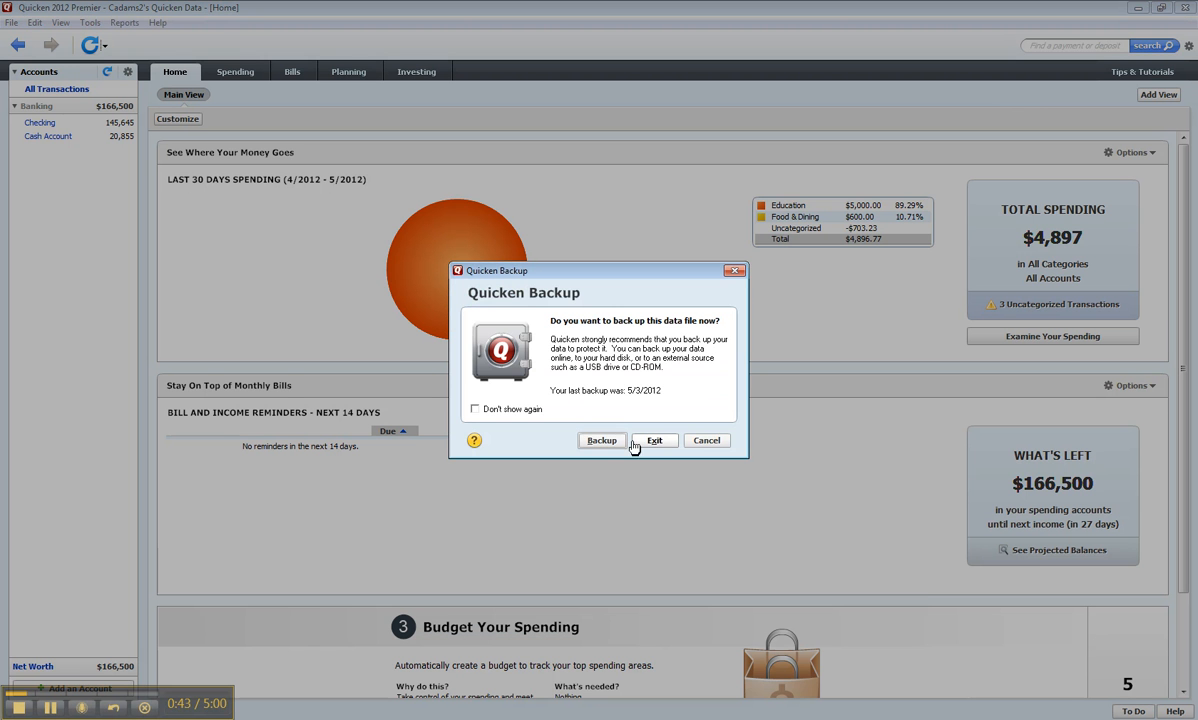
{"action": "left_click", "coordinate": [656, 440]}
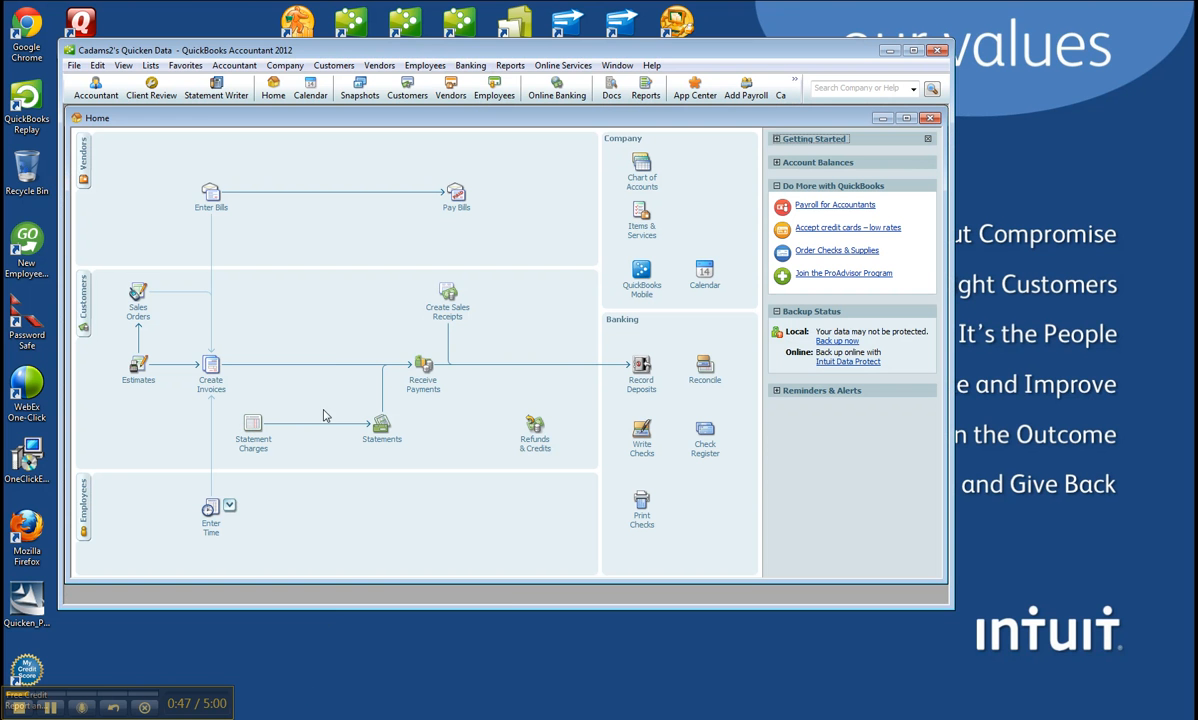
- Start a Quicken conversion via File > Utilities > Convert and select the .QDF data file
{"action": "left_click", "coordinate": [74, 64]}
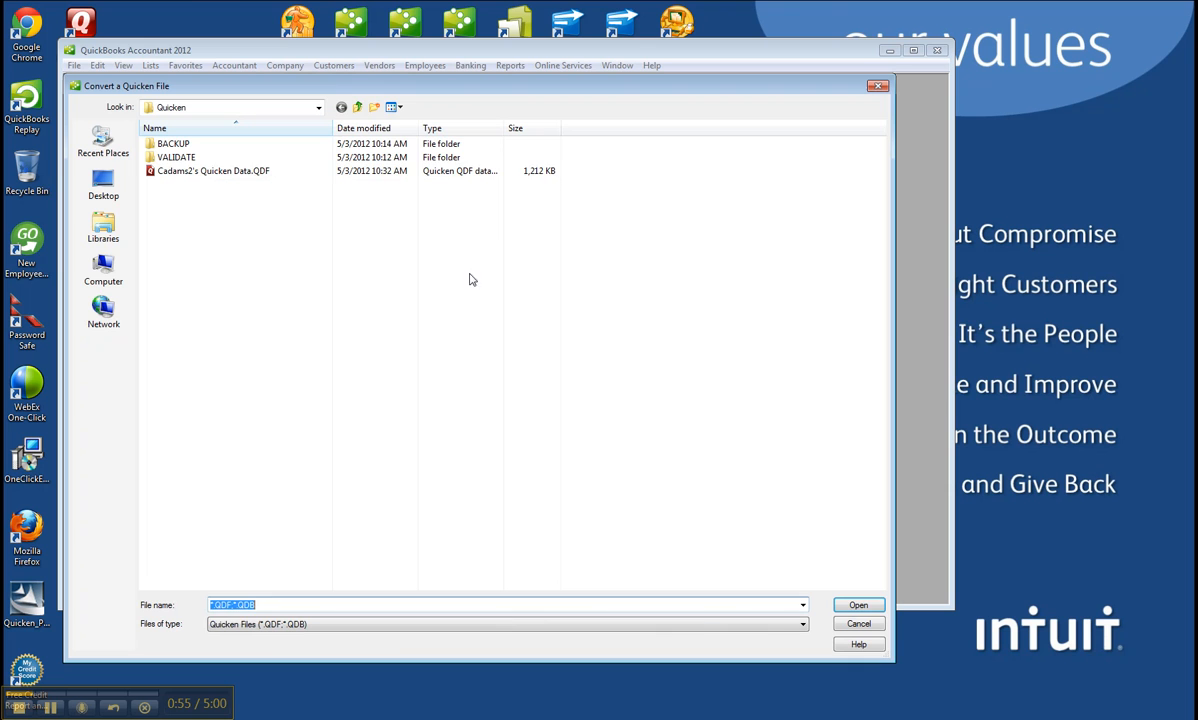
{"action": "left_click", "coordinate": [212, 170]}
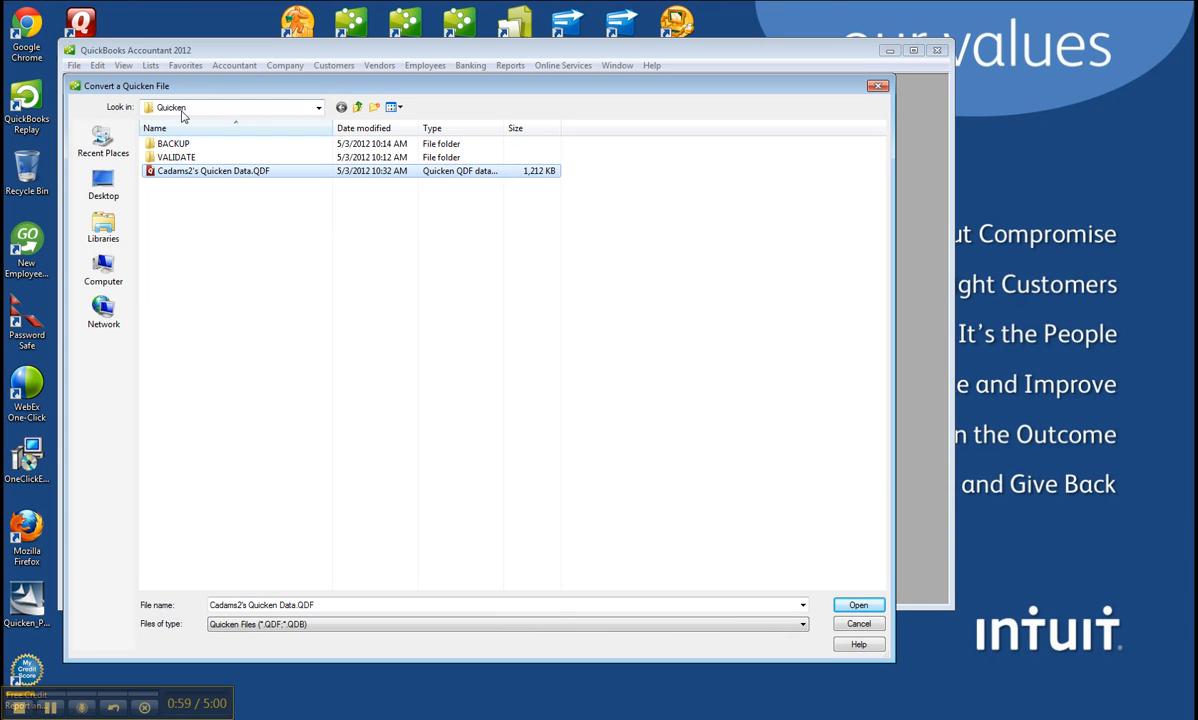
{"action": "mouse_move", "coordinate": [688, 572]}
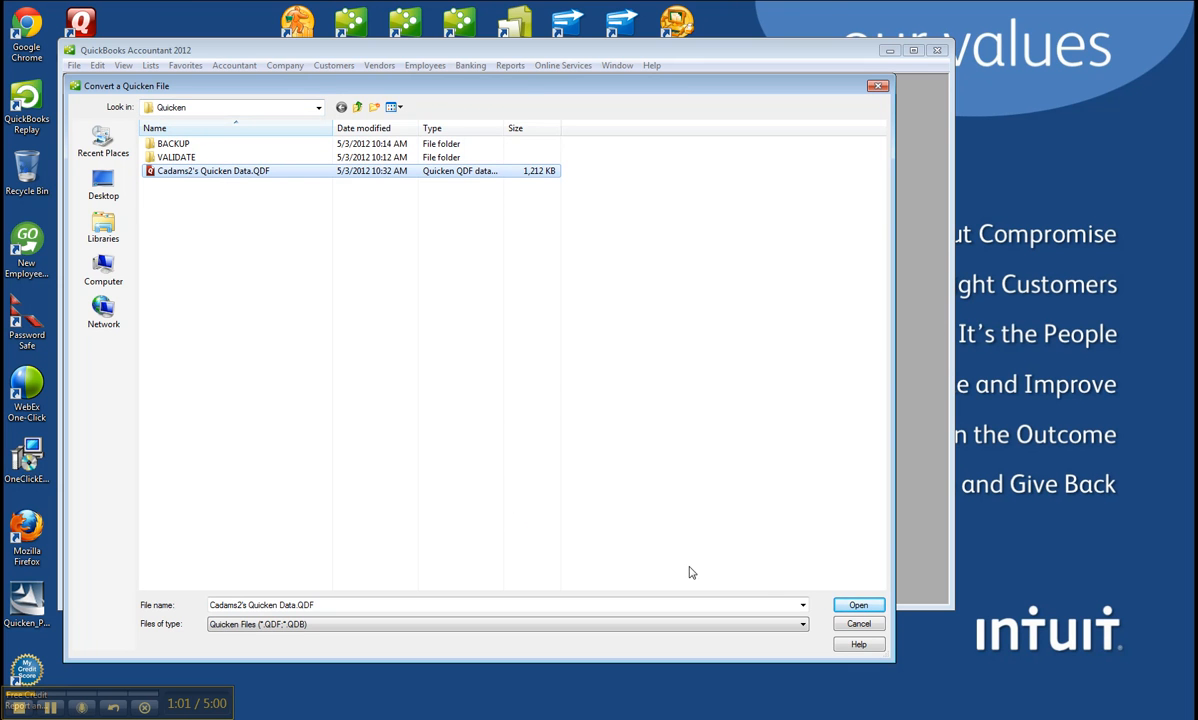
{"action": "left_click", "coordinate": [858, 604]}
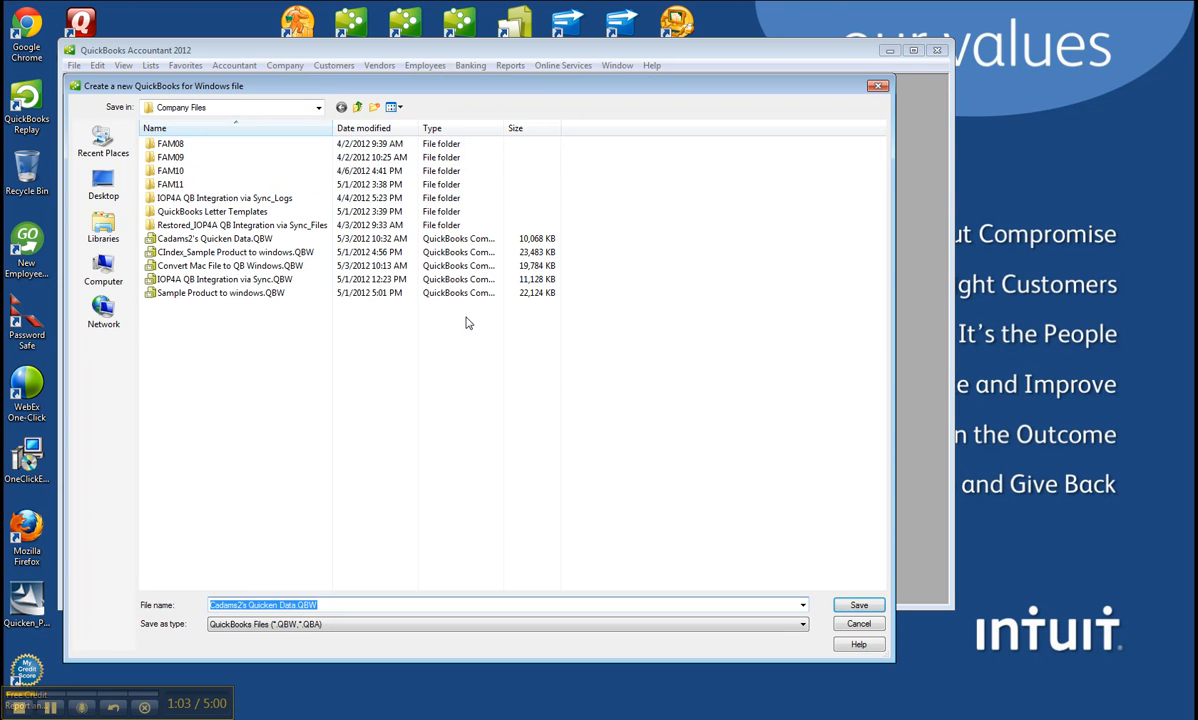
- Save the new company file into the Desktop > QB Files folder
{"action": "left_click", "coordinate": [170, 144]}
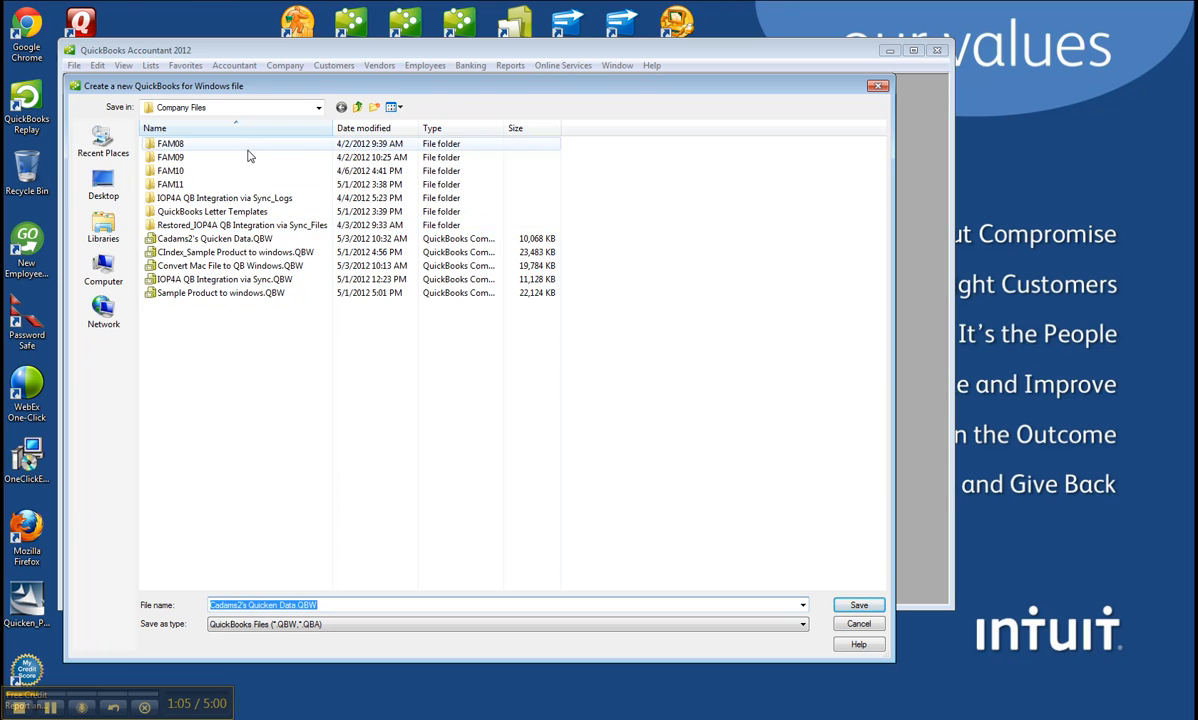
{"action": "left_click", "coordinate": [104, 180]}
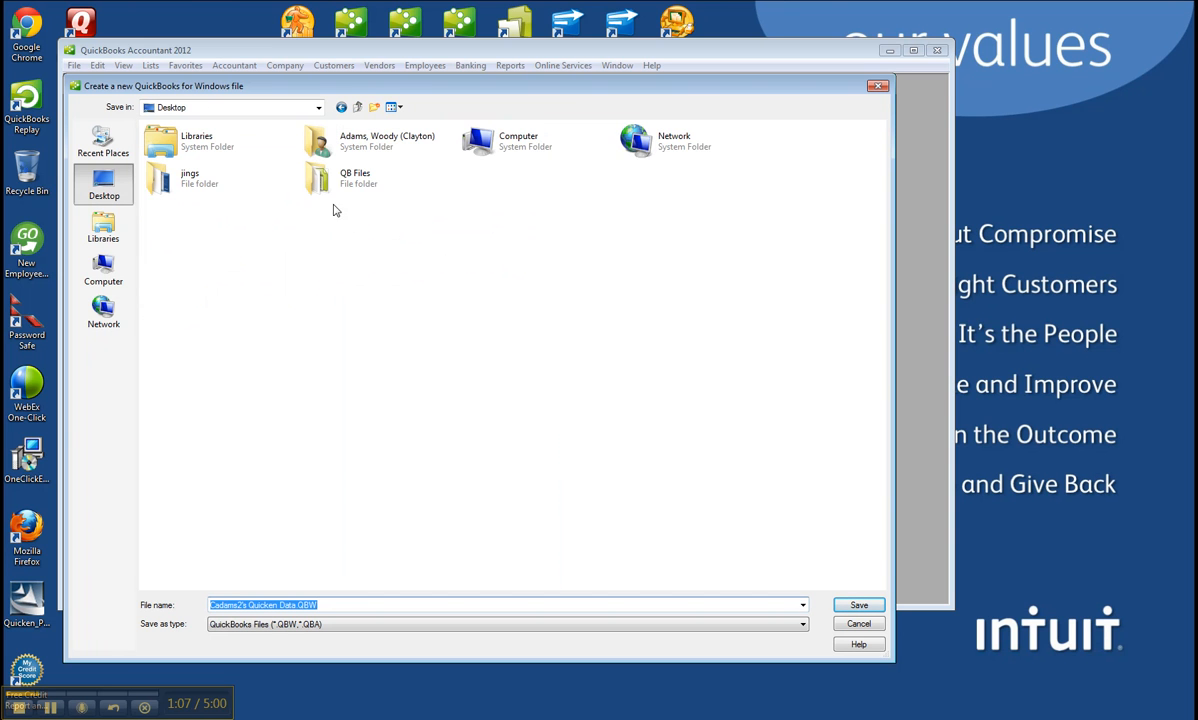
{"action": "double_click", "coordinate": [316, 178]}
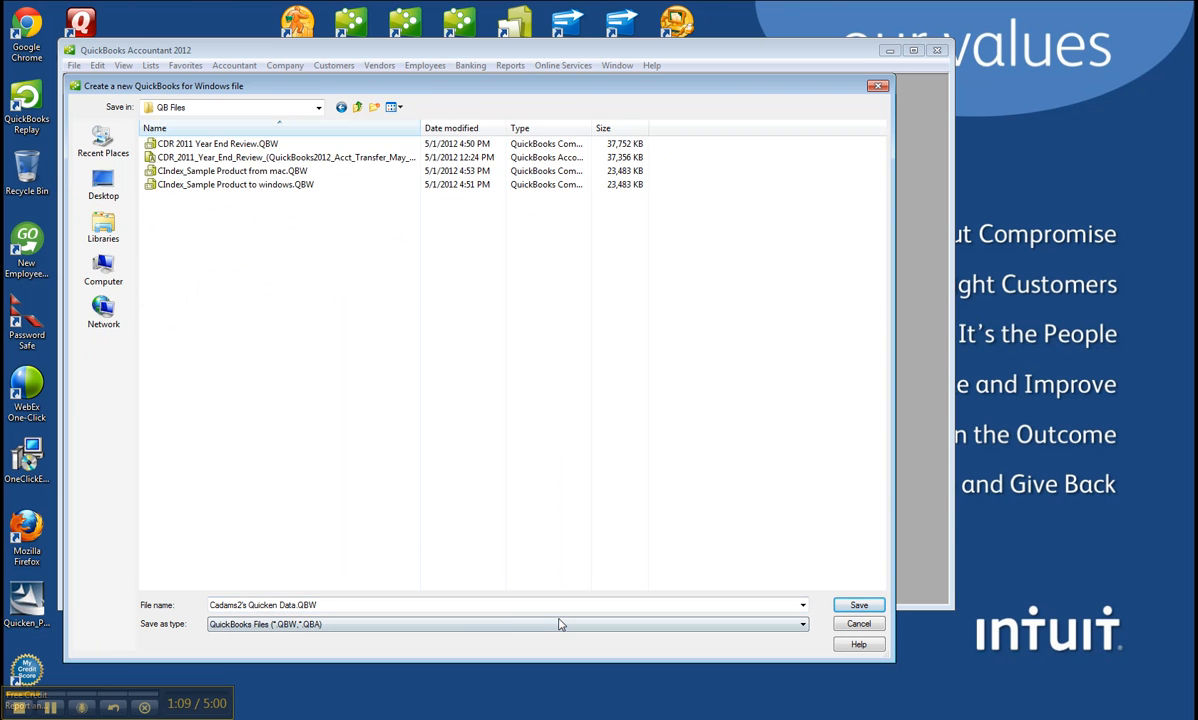
{"action": "left_click", "coordinate": [858, 604]}
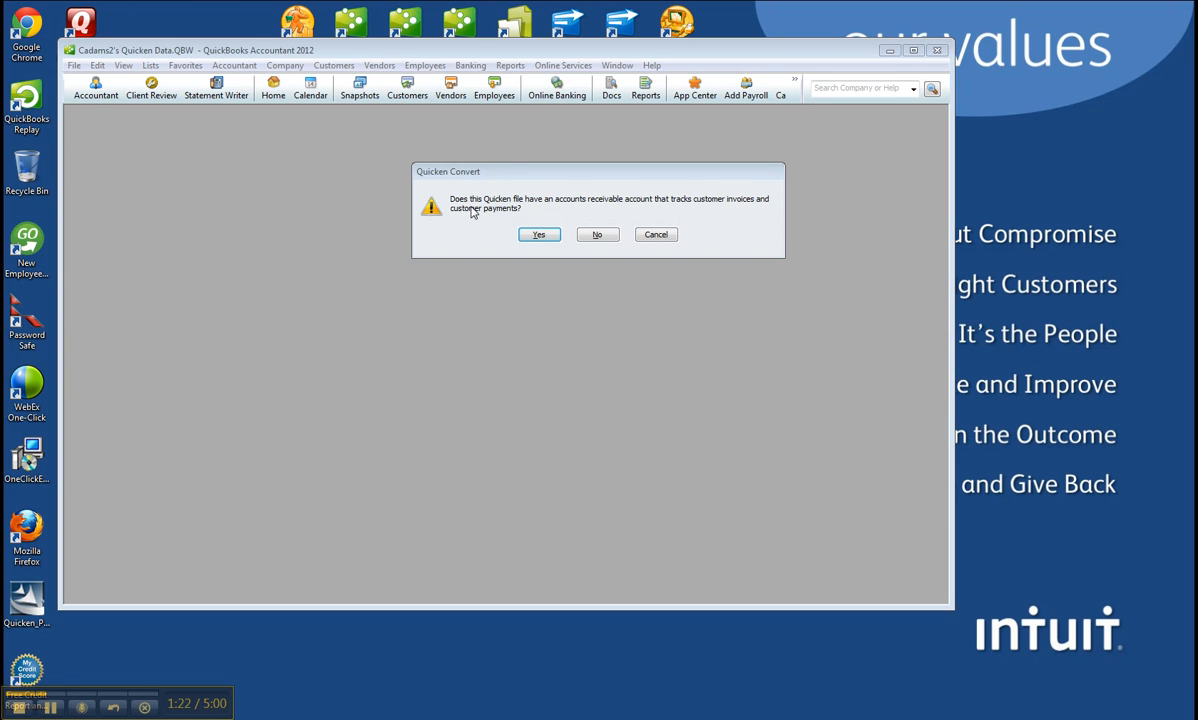
{"action": "mouse_move", "coordinate": [648, 214]}
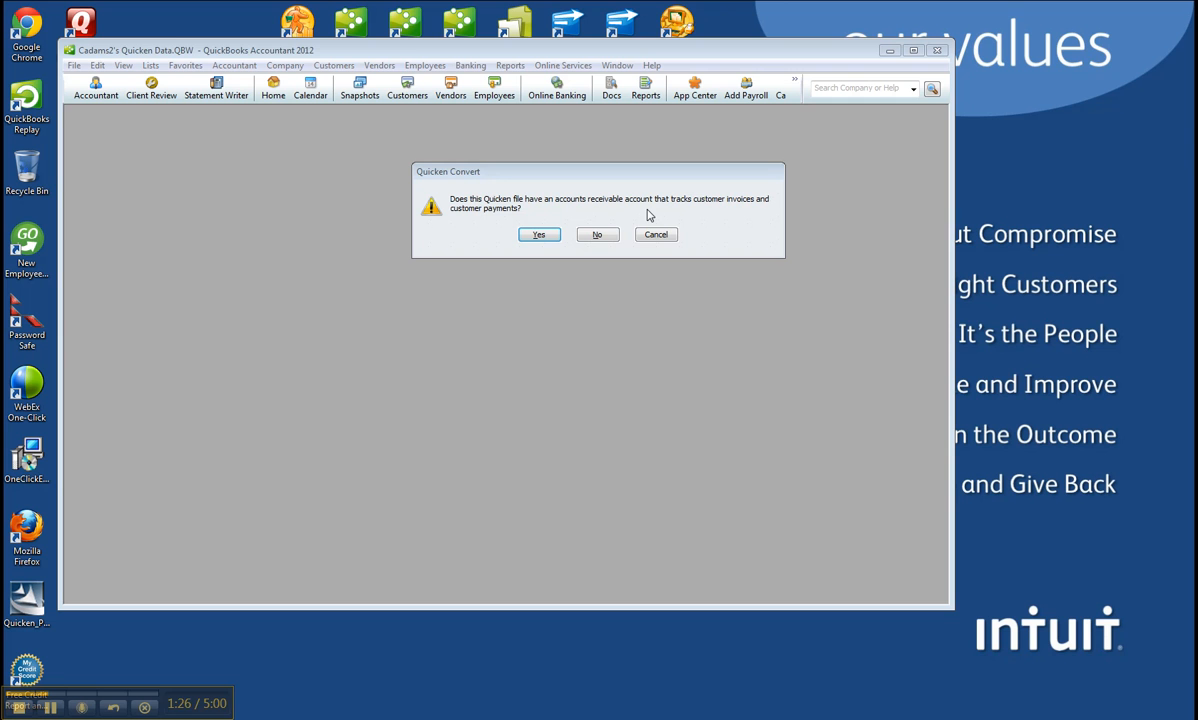
- Answer Yes to receivables tracking, accept the receivables account, and clear the account warnings
{"action": "left_click", "coordinate": [538, 234]}
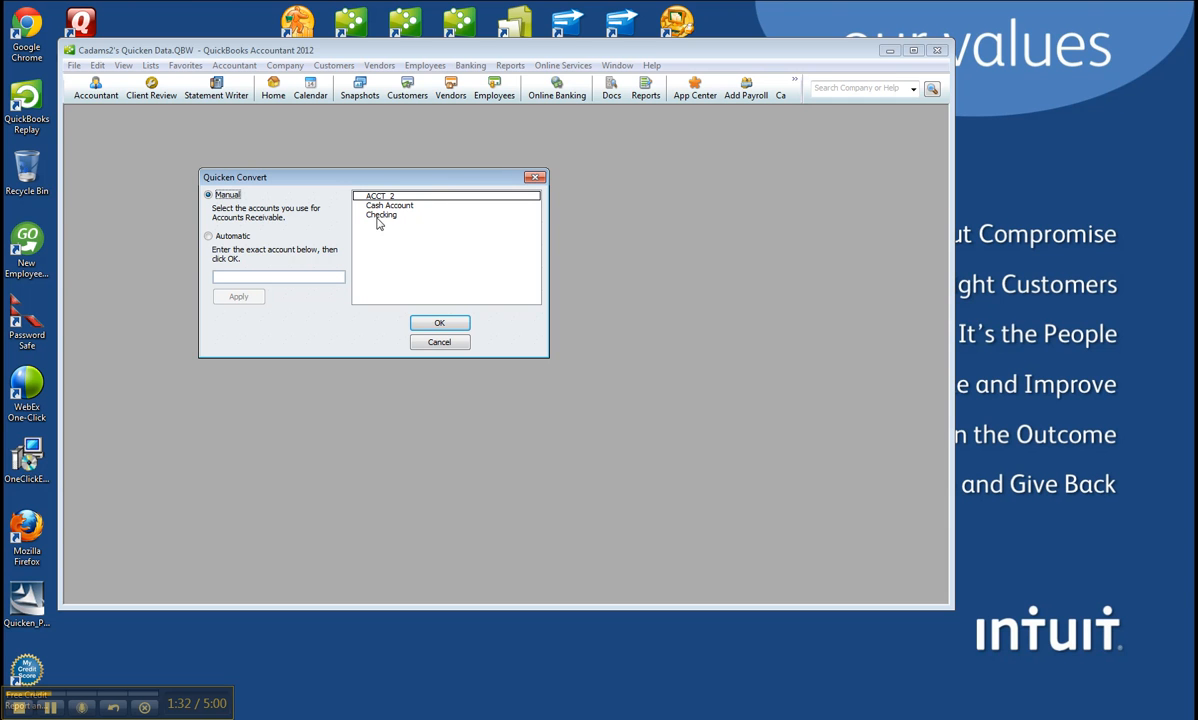
{"action": "left_click", "coordinate": [440, 322]}
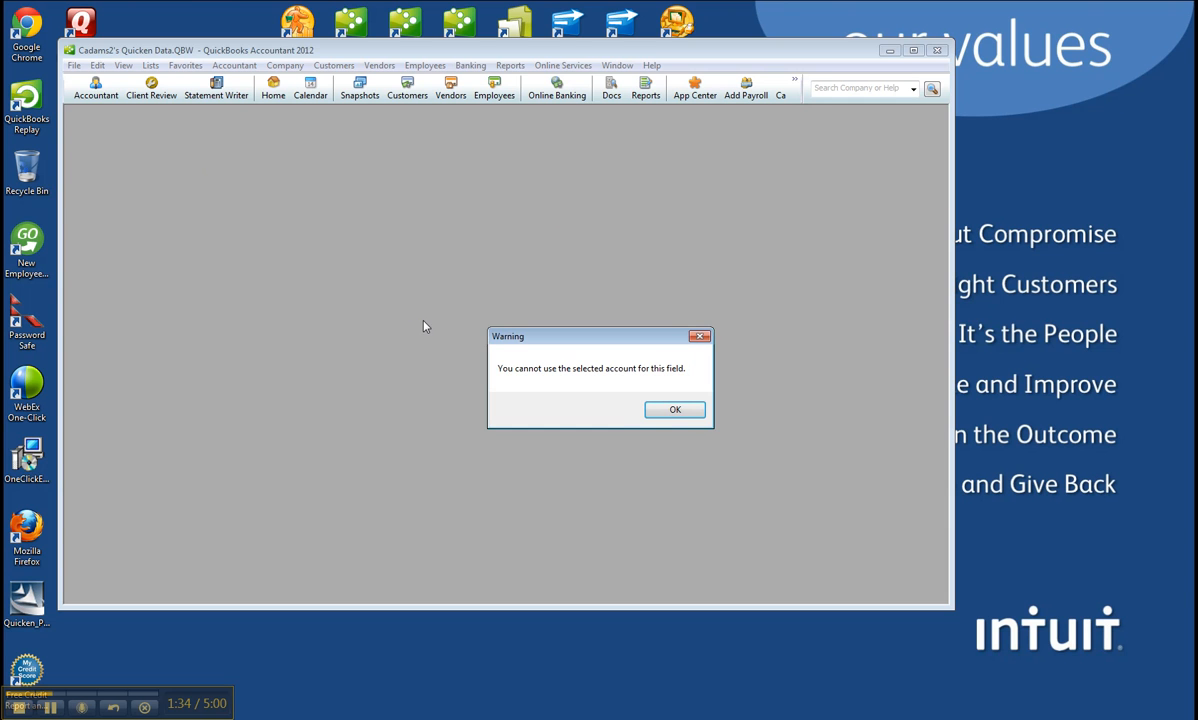
{"action": "left_click", "coordinate": [676, 408]}
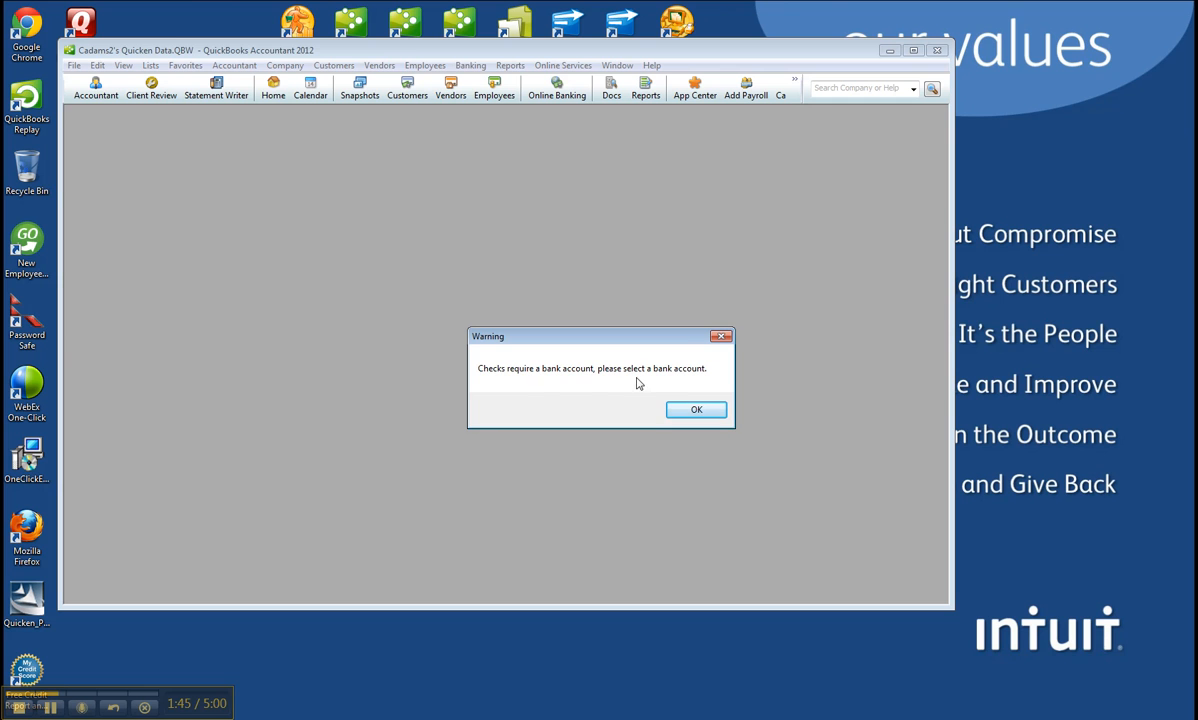
{"action": "left_click", "coordinate": [696, 408]}
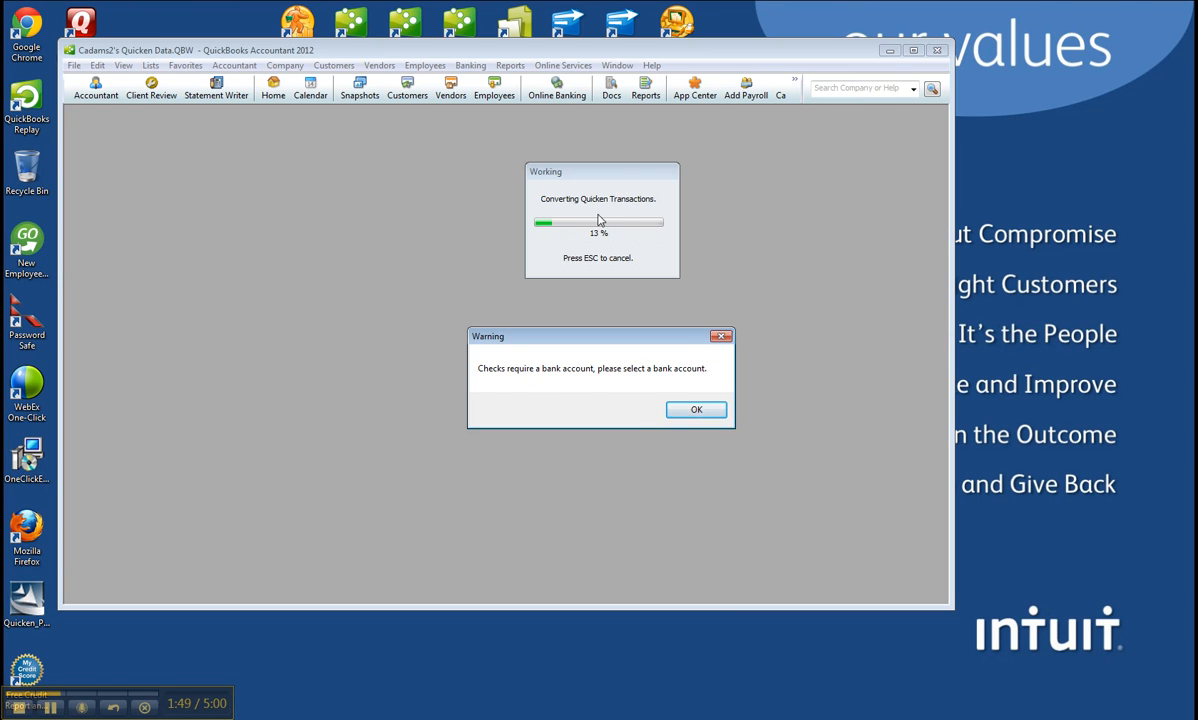
{"action": "mouse_move", "coordinate": [622, 180]}
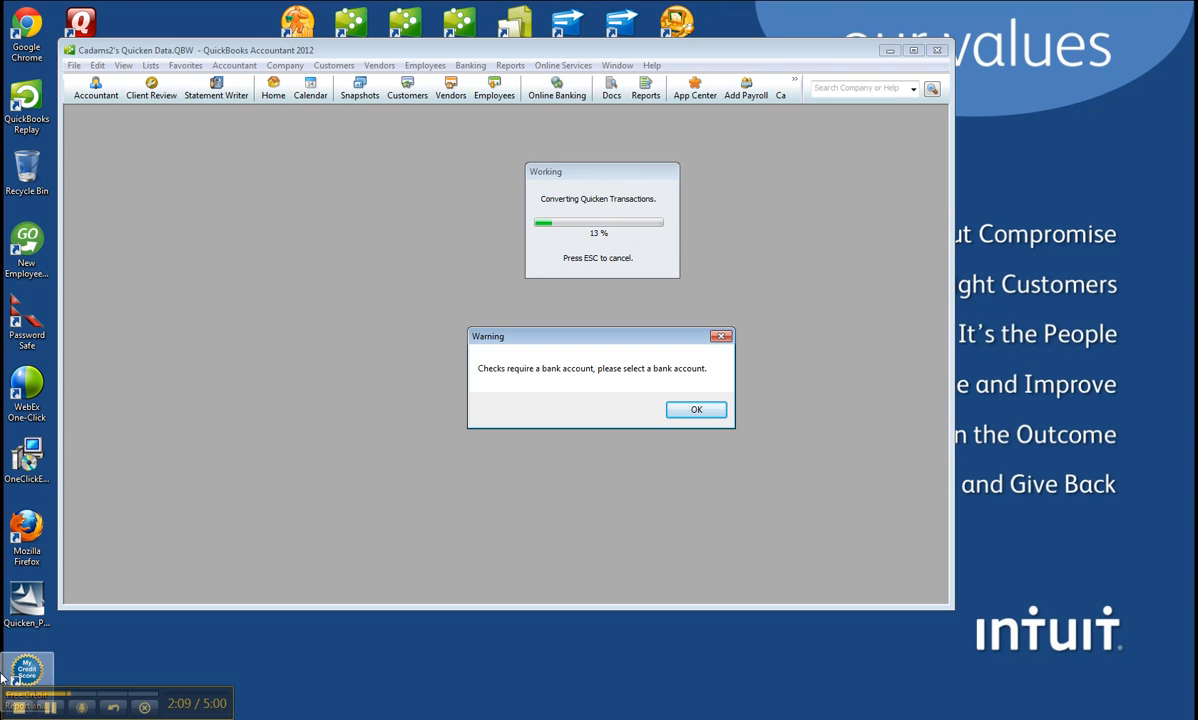
- Clear the 'Checks require a bank account' warning so the conversion continues
{"action": "left_click", "coordinate": [696, 408]}
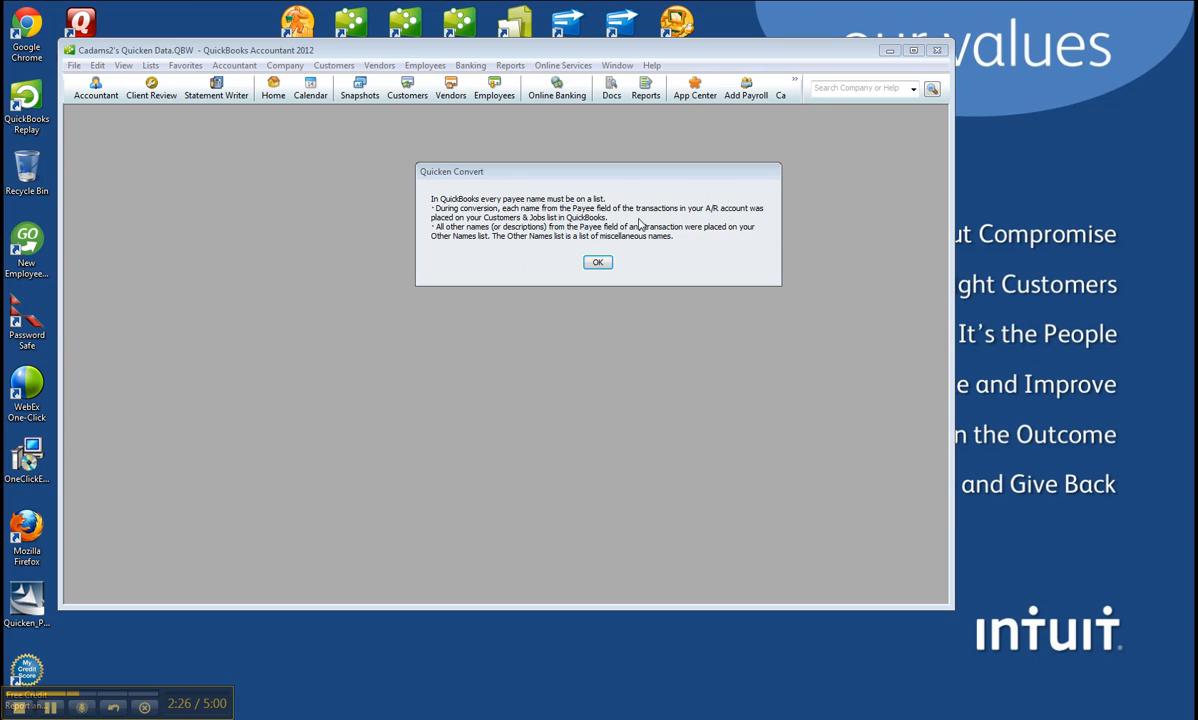
{"action": "mouse_move", "coordinate": [740, 222]}
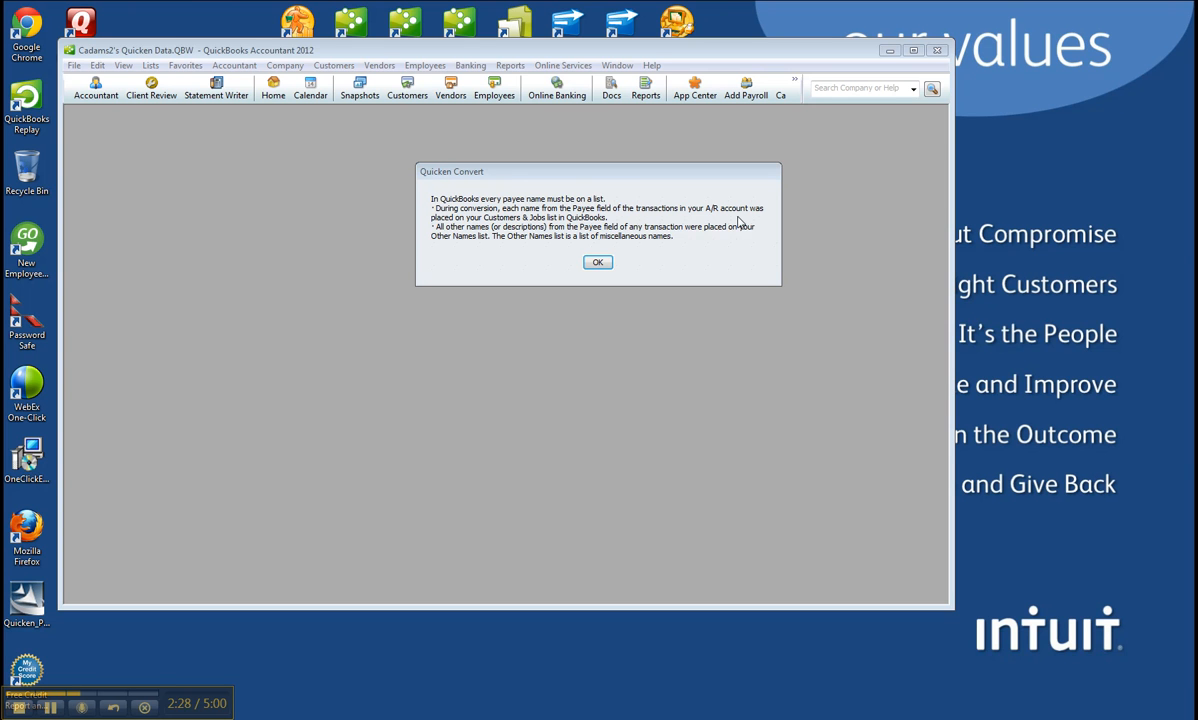
{"action": "mouse_move", "coordinate": [556, 224]}
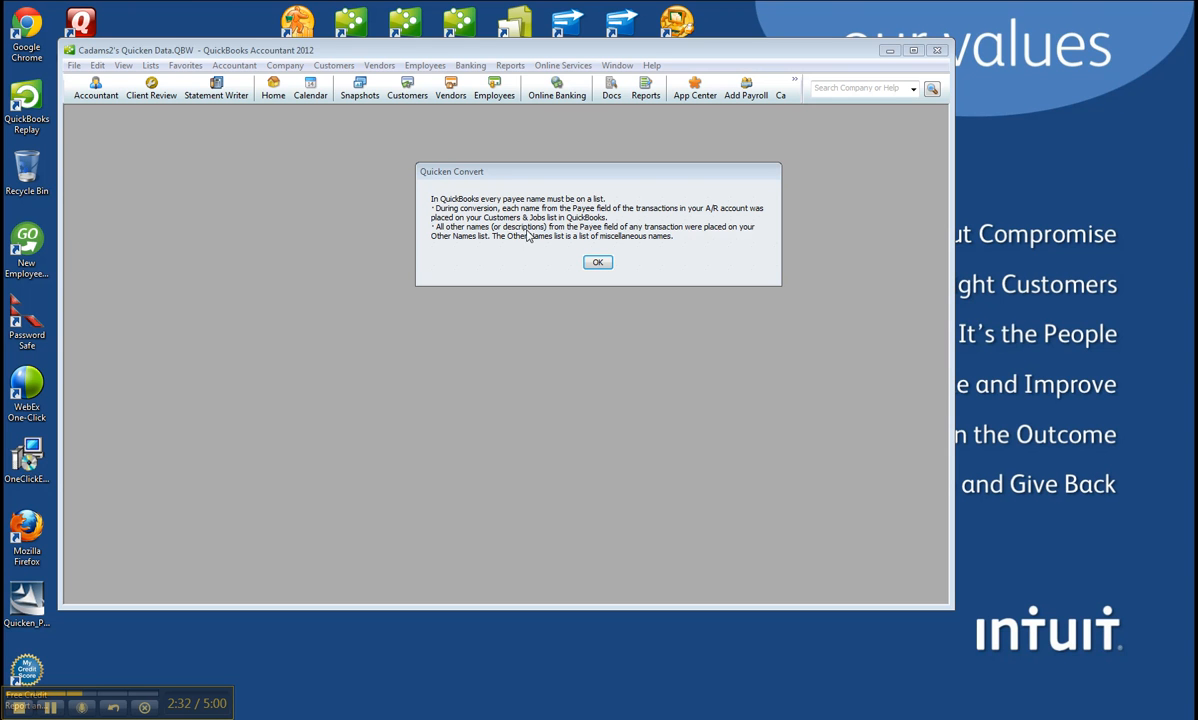
{"action": "mouse_move", "coordinate": [636, 236]}
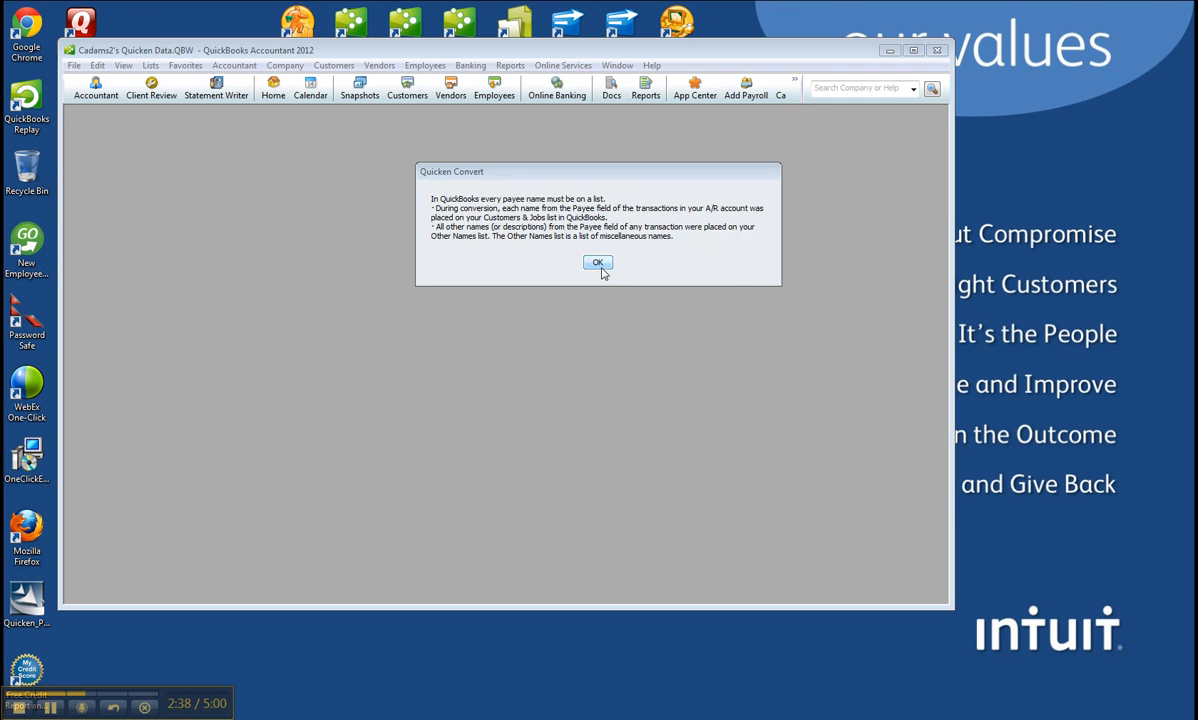
- Acknowledge the payee-name notice and display the Other Names list for changing name types
{"action": "left_click", "coordinate": [596, 264]}
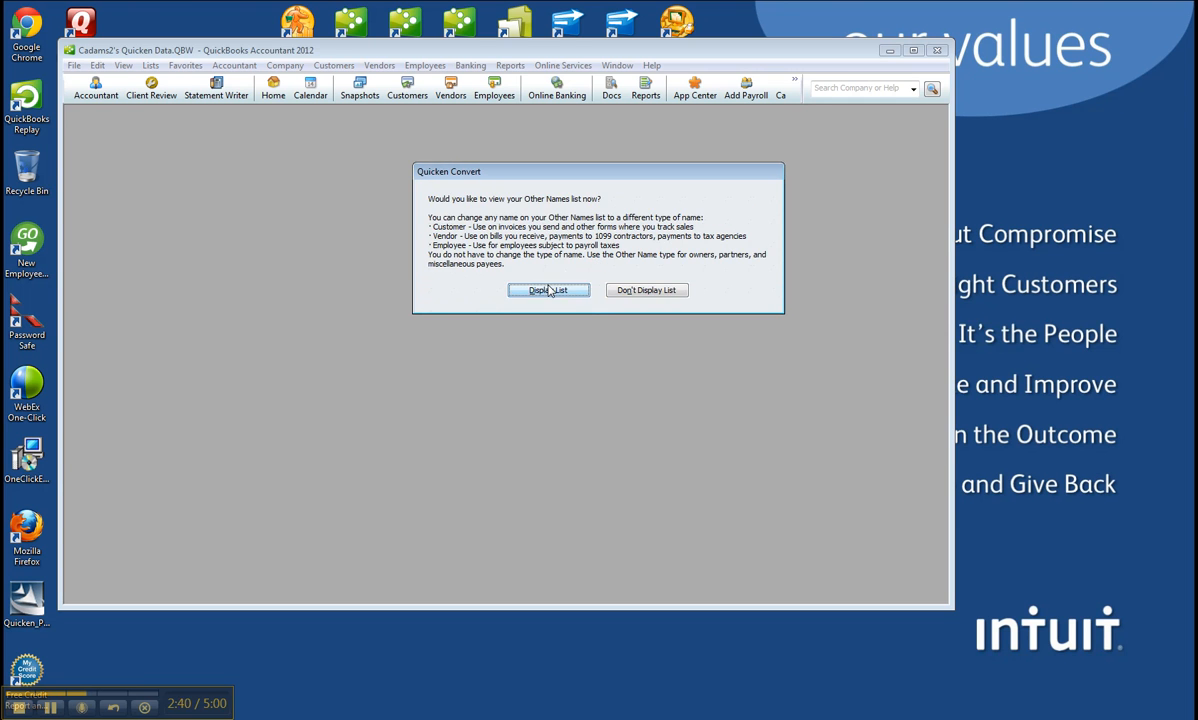
{"action": "left_click", "coordinate": [548, 290]}
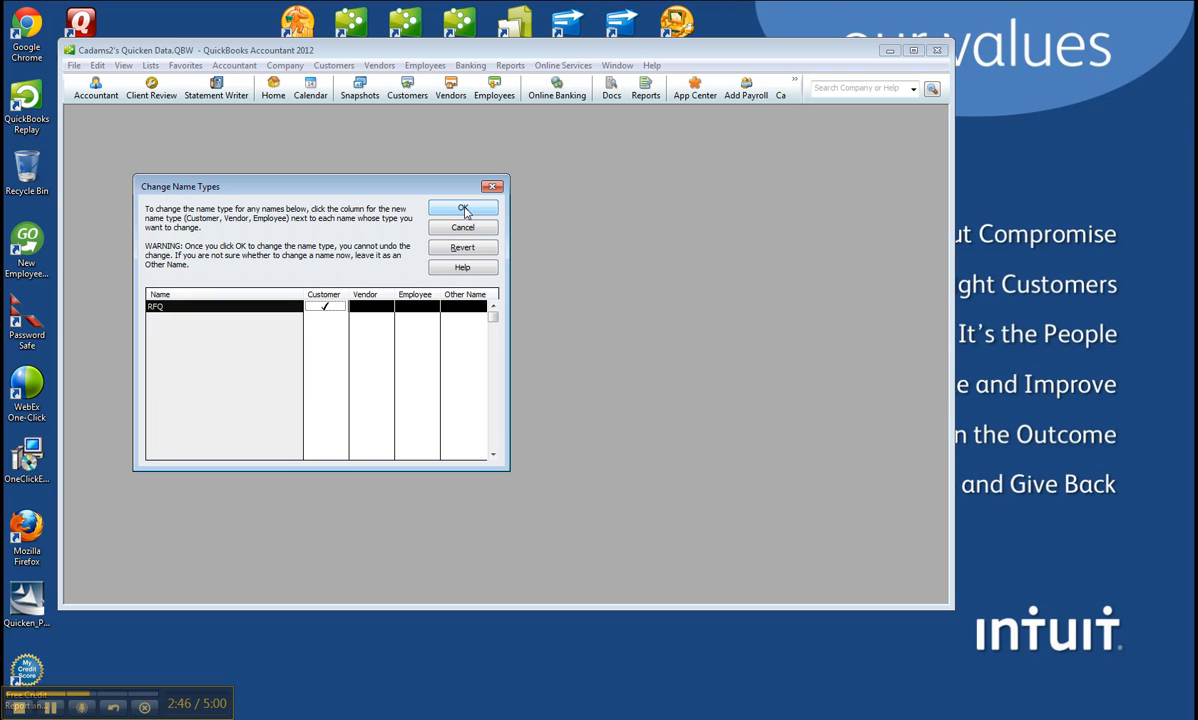
- Accept RPQ as a customer, then clear the conversion success and file password notices
{"action": "left_click", "coordinate": [462, 212]}
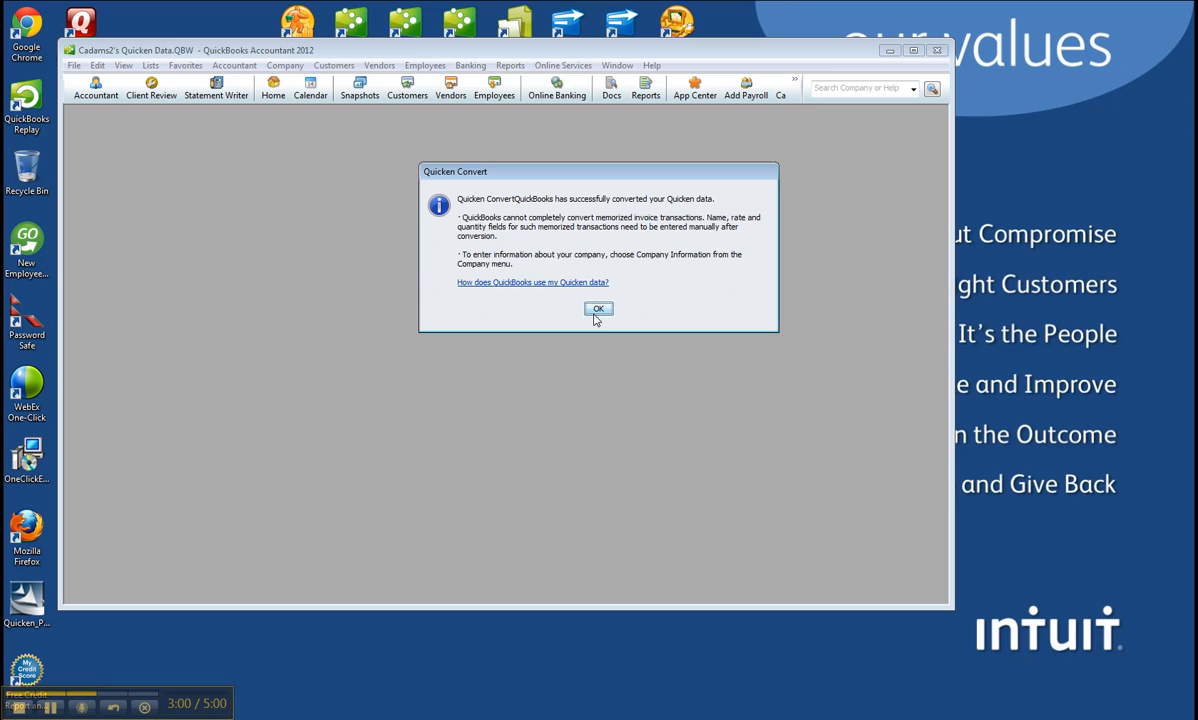
{"action": "left_click", "coordinate": [598, 308]}
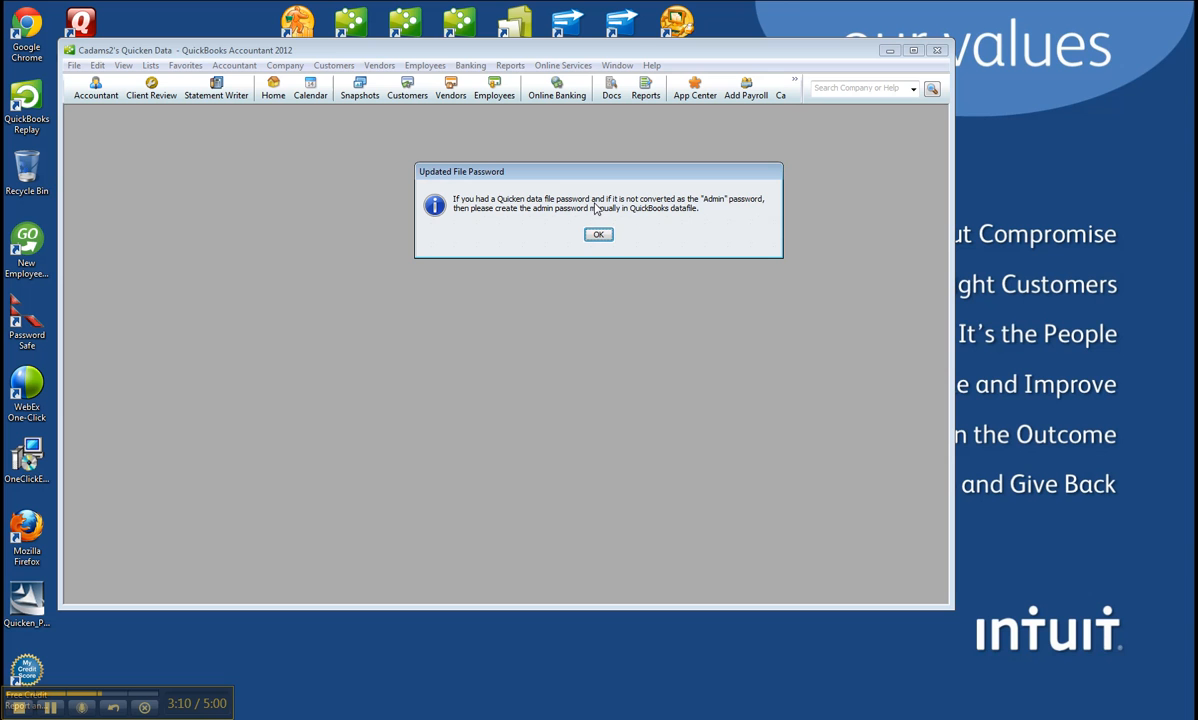
{"action": "mouse_move", "coordinate": [728, 208]}
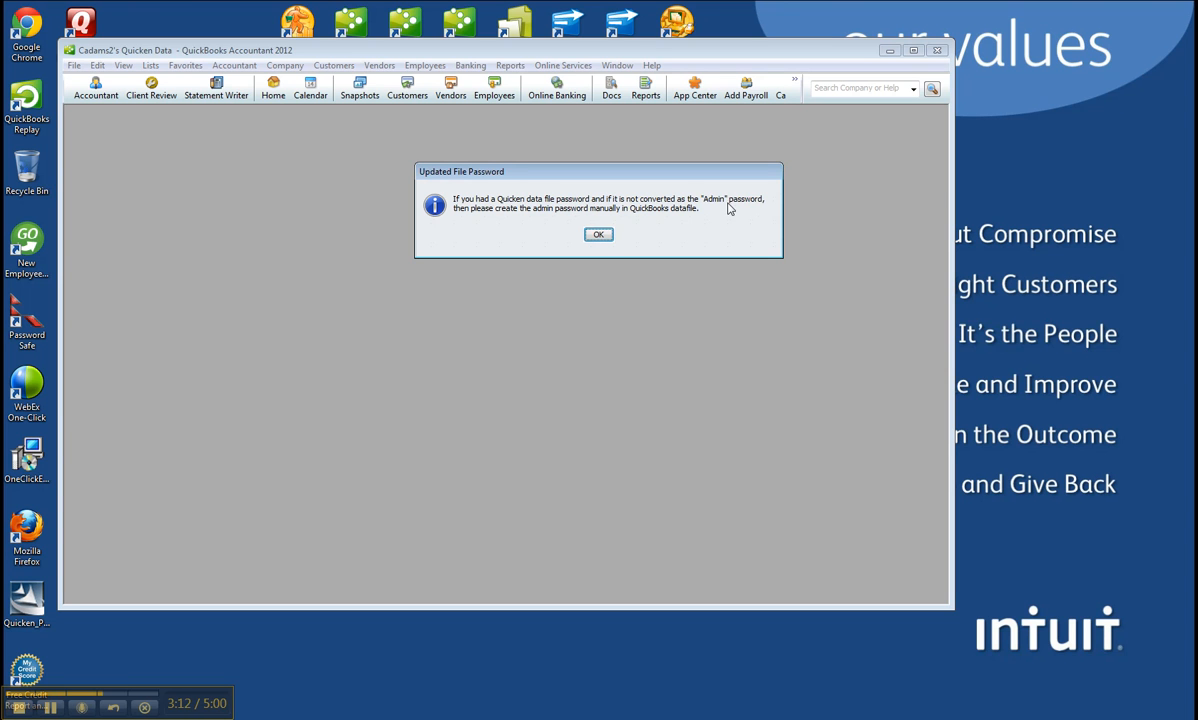
{"action": "mouse_move", "coordinate": [598, 236]}
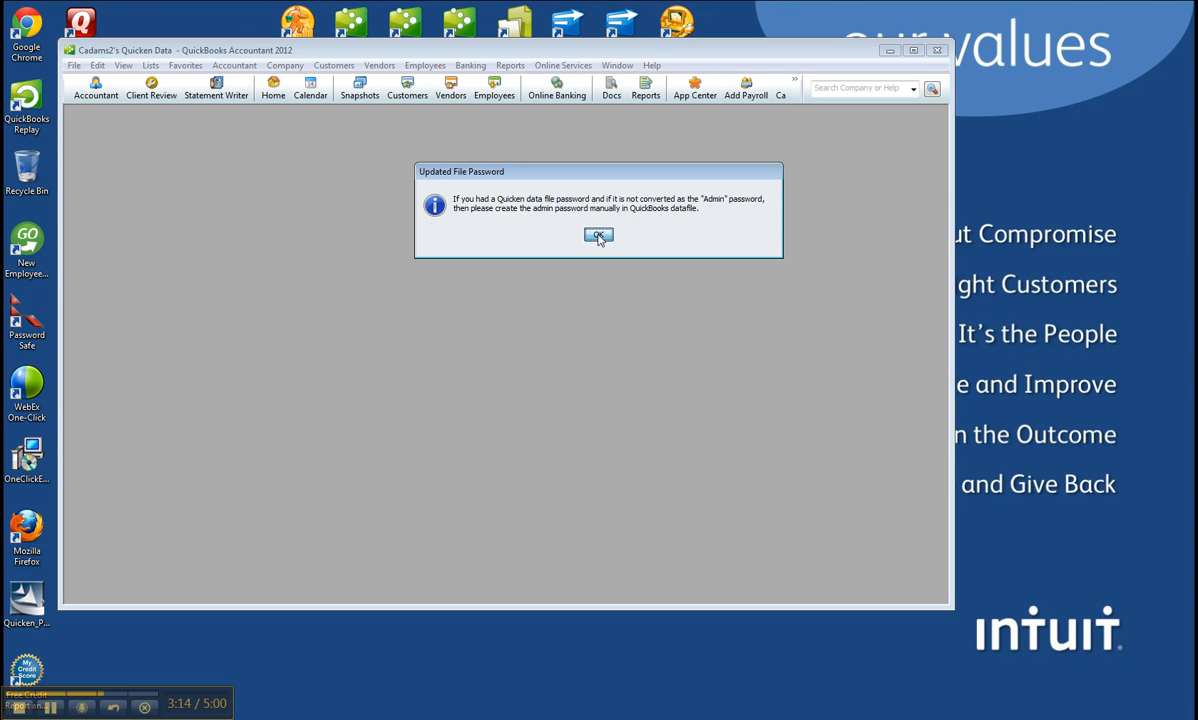
{"action": "left_click", "coordinate": [598, 236]}
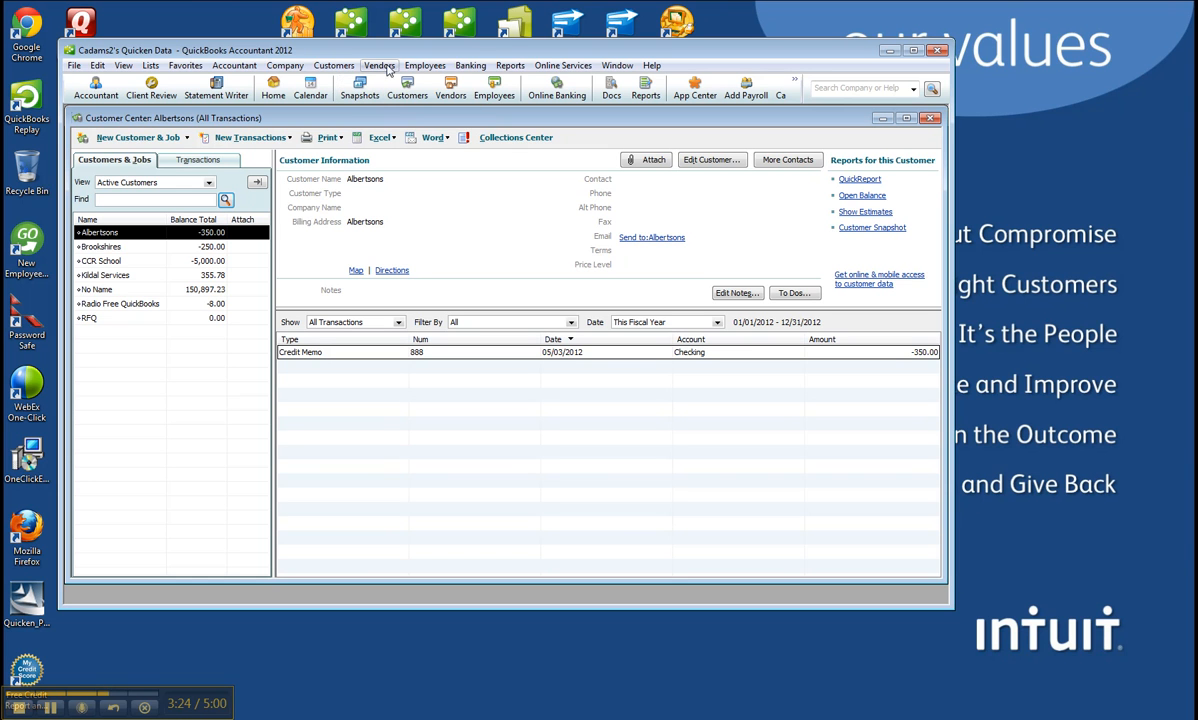
- Glance through the Banking and Vendors menus without choosing a command
{"action": "left_click", "coordinate": [470, 64]}
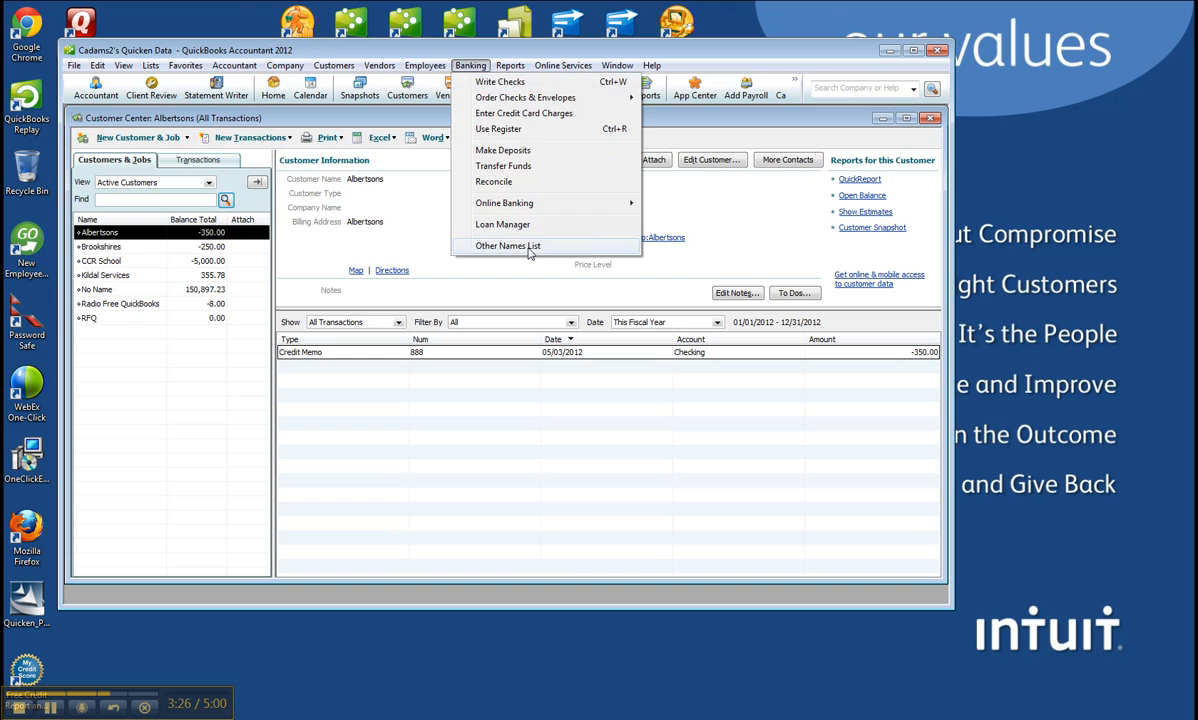
{"action": "left_click", "coordinate": [380, 64]}
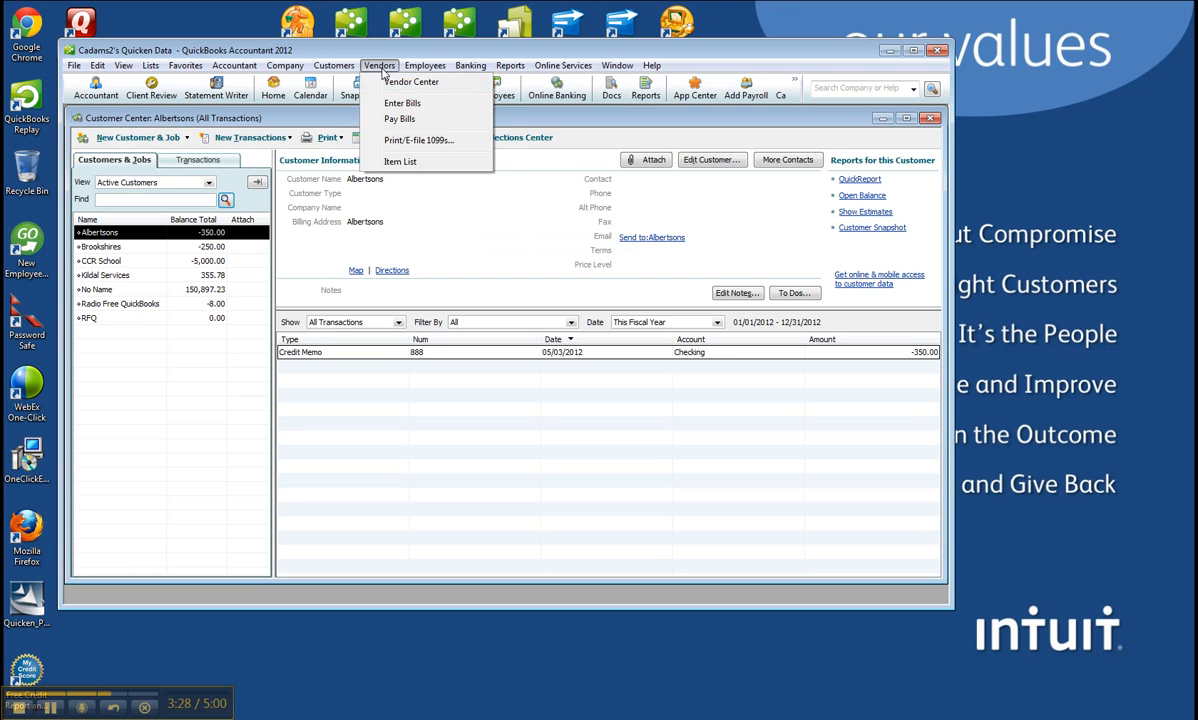
{"action": "left_click", "coordinate": [334, 64]}
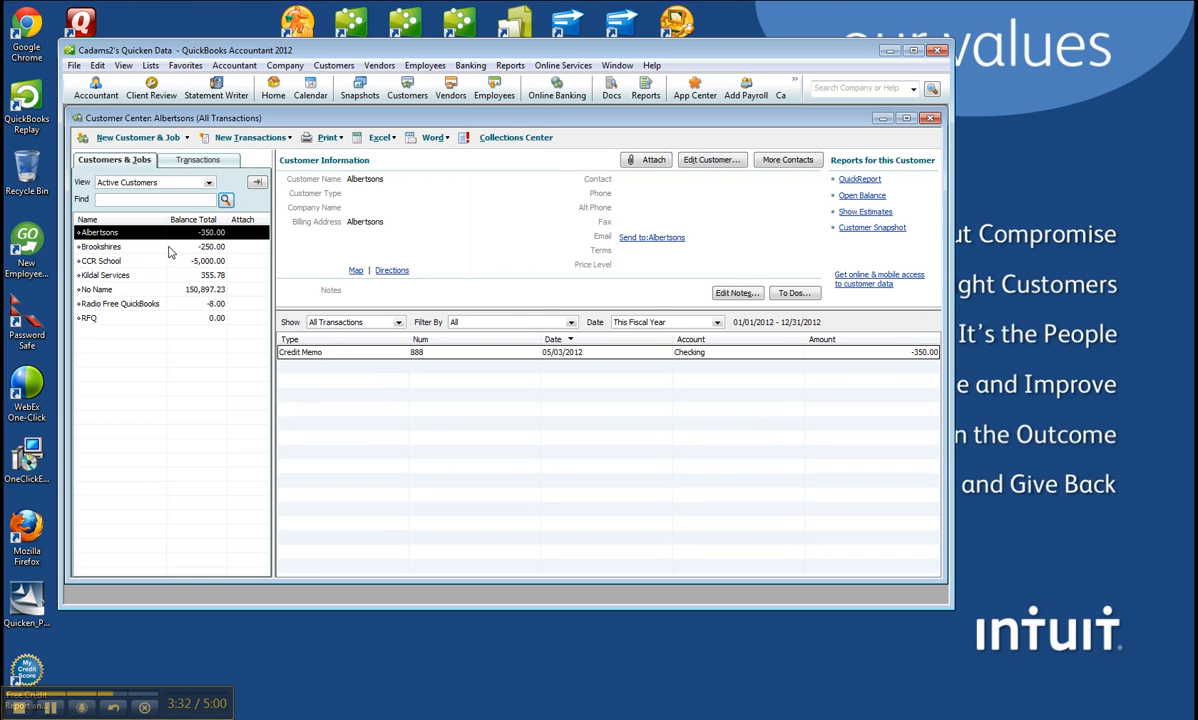
- Select Brookshires, CCR School, Kildal Services and RPQ in turn to view their transactions
{"action": "left_click", "coordinate": [100, 246]}
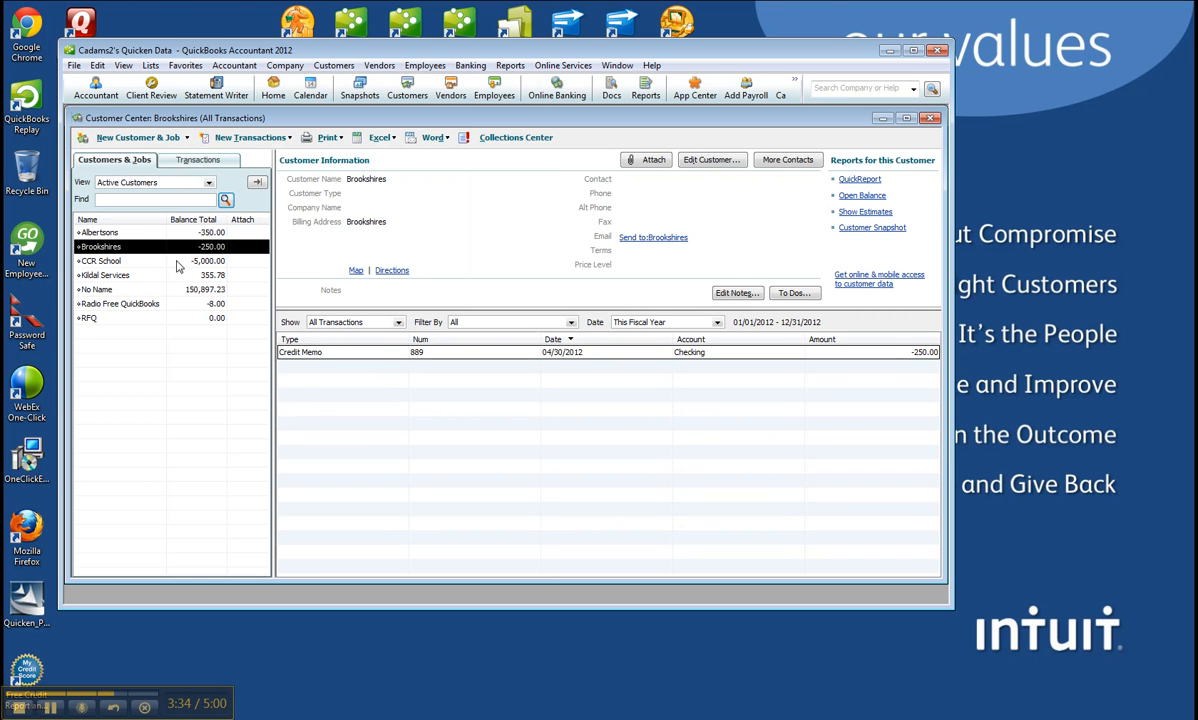
{"action": "left_click", "coordinate": [100, 260]}
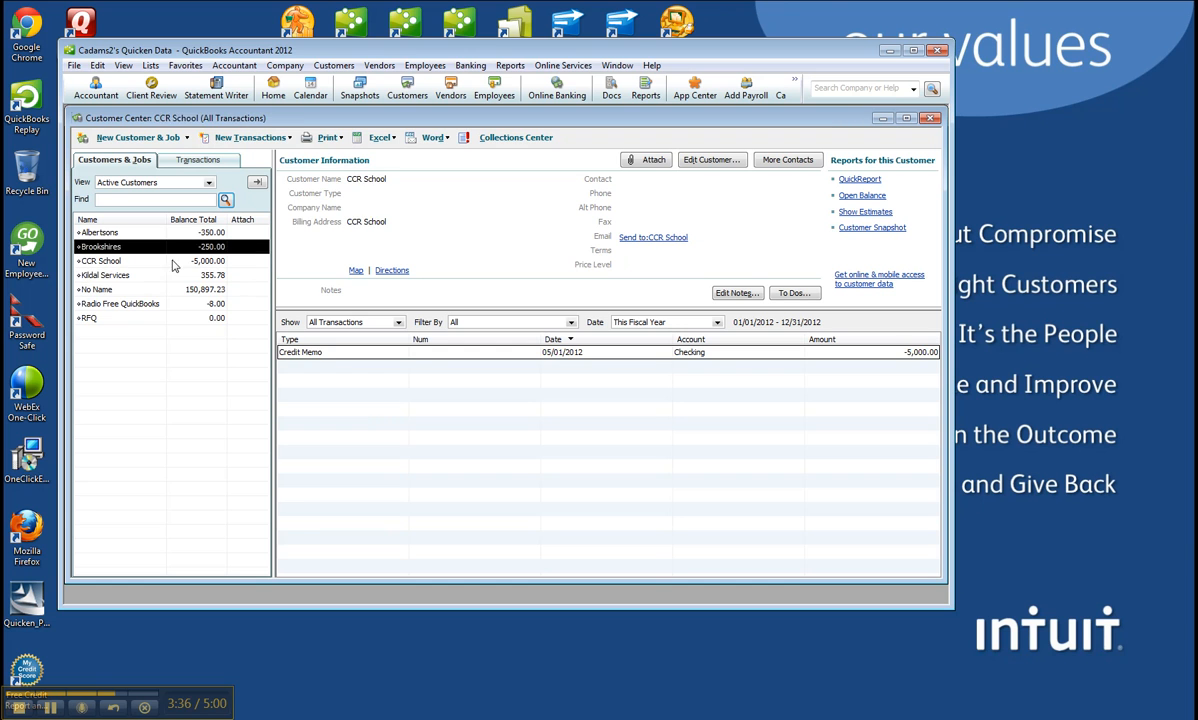
{"action": "left_click", "coordinate": [104, 276]}
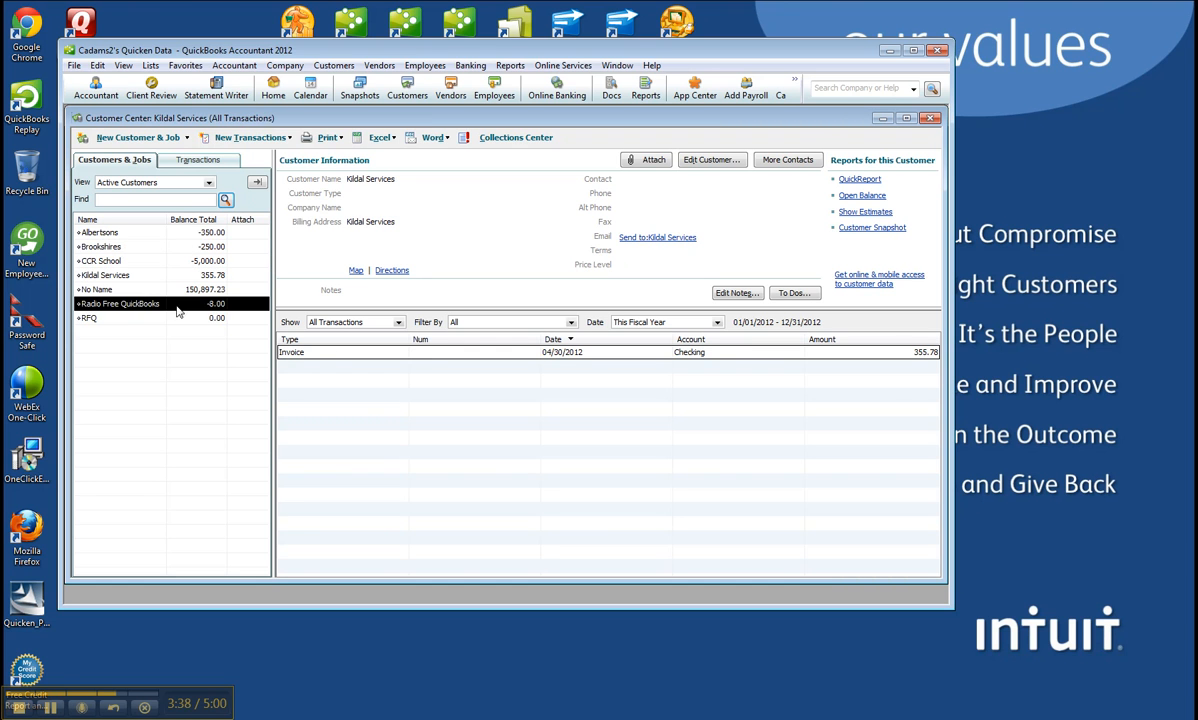
{"action": "left_click", "coordinate": [88, 316]}
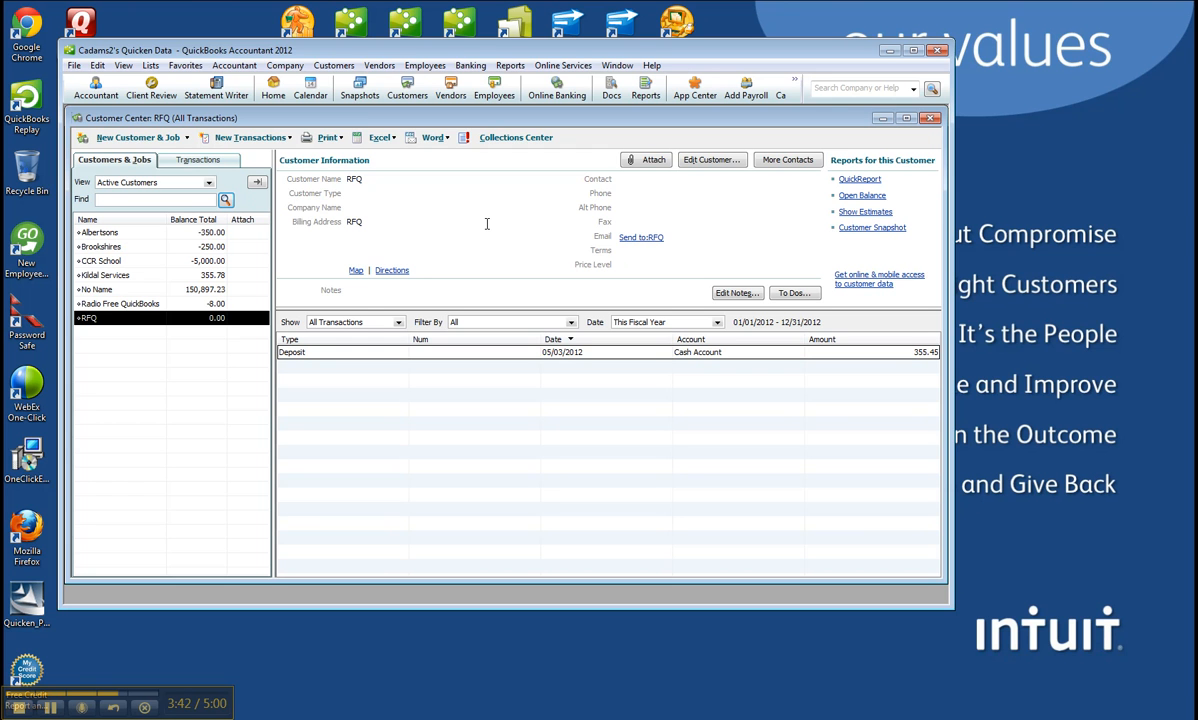
{"action": "mouse_move", "coordinate": [420, 440]}
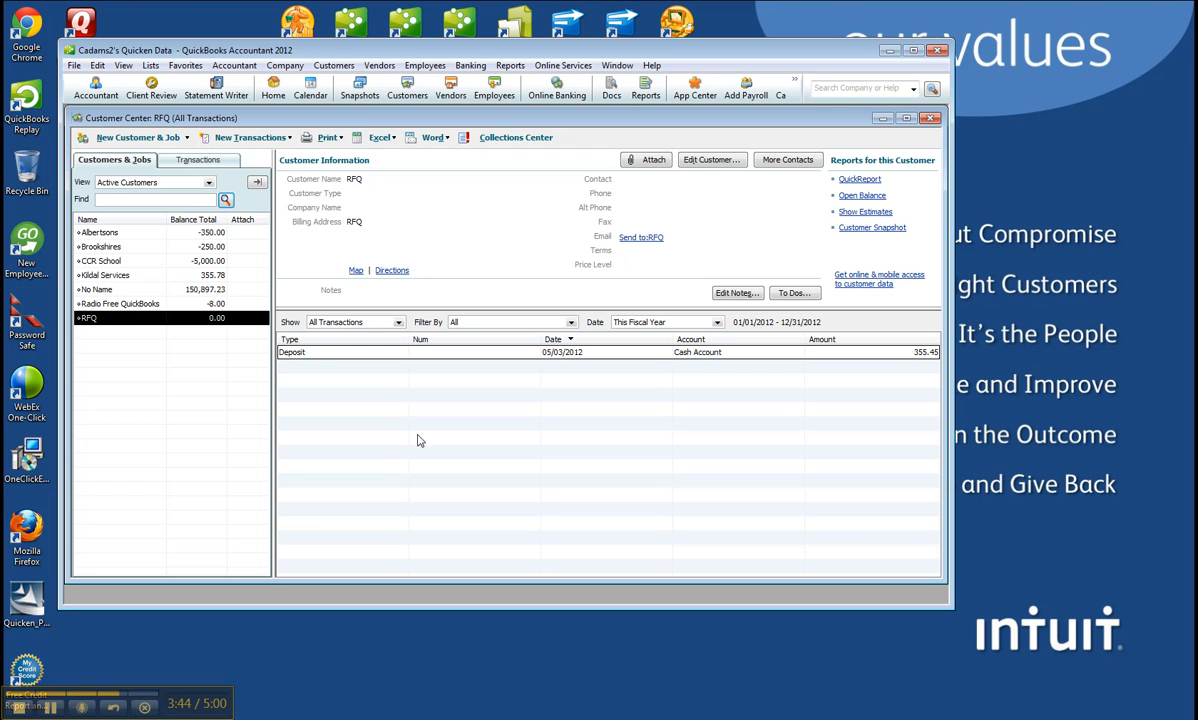